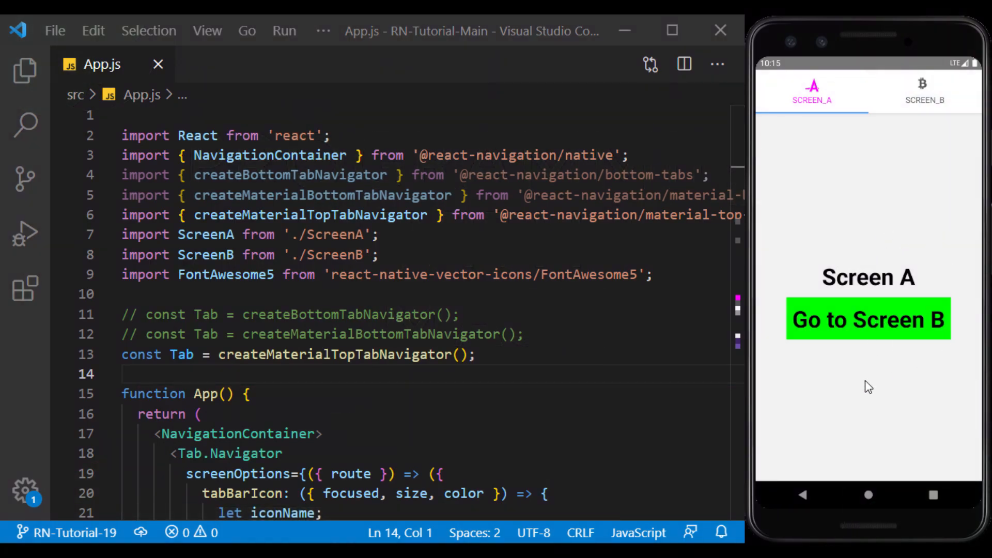
{"action": "mouse_move", "coordinate": [861, 101]}
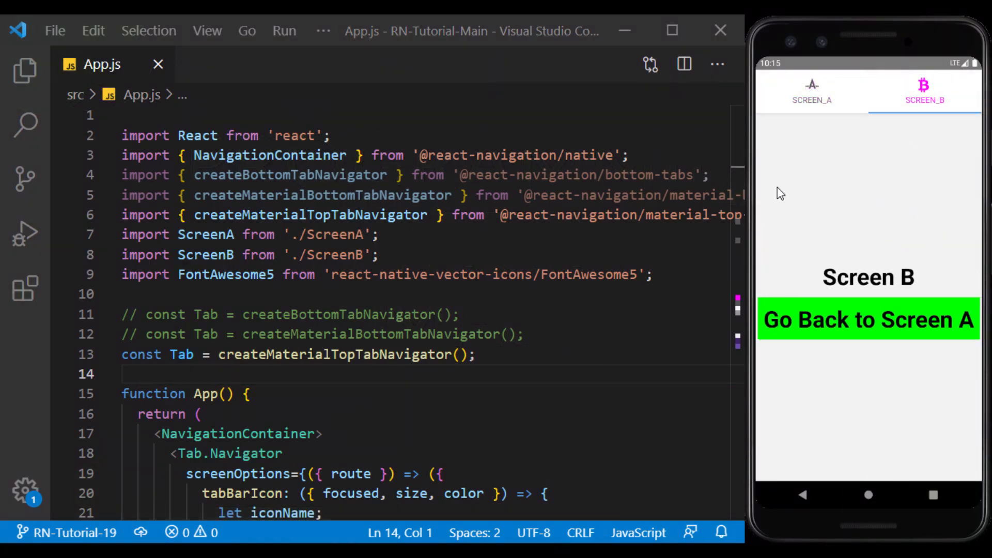
Step: Tap the SCREEN_B tab in the emulator to show the top tab navigation working
{"action": "left_click", "coordinate": [867, 319]}
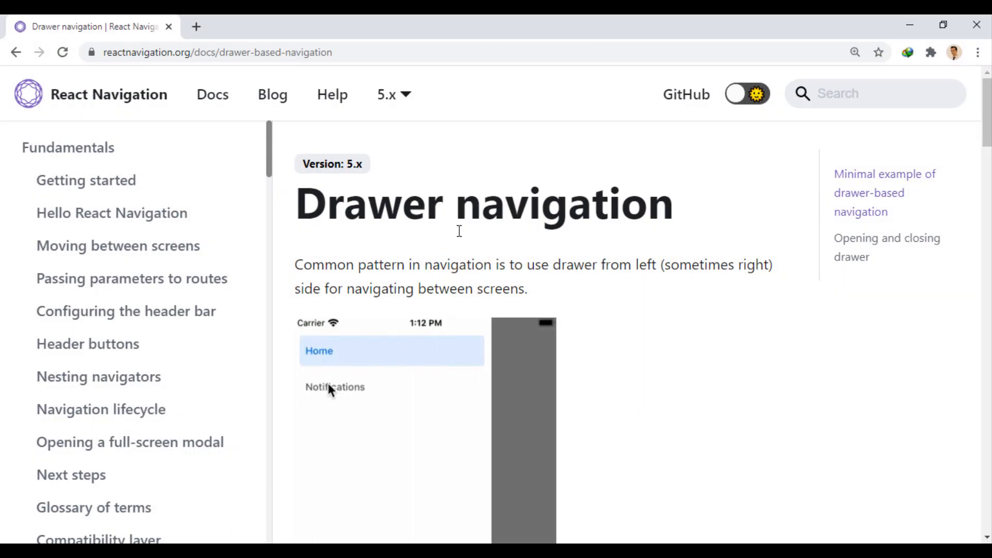
Step: Open the Drawer navigation docs and scroll to the npm install command and minimal example
{"action": "left_click", "coordinate": [334, 386]}
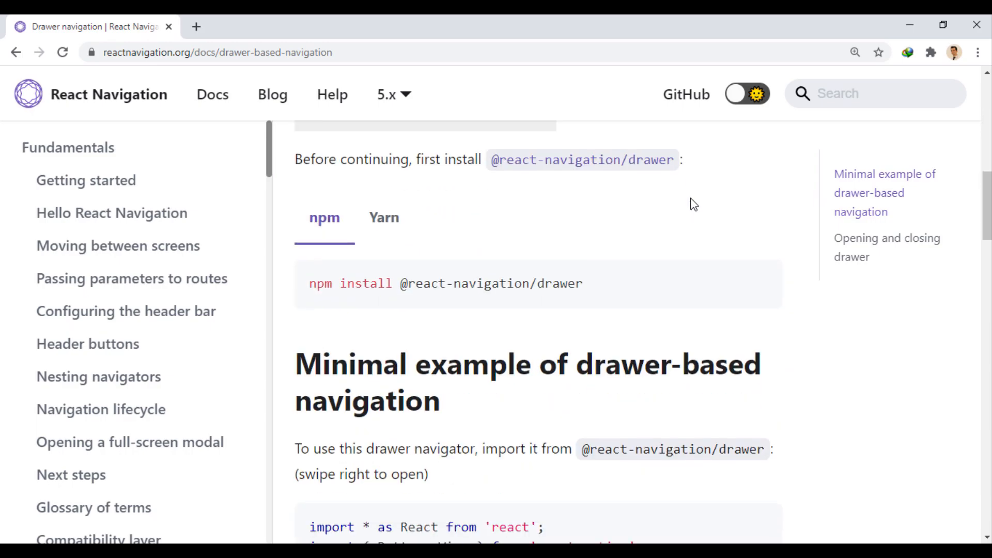
{"action": "scroll", "scroll_direction": "down", "scroll_amount": 3}
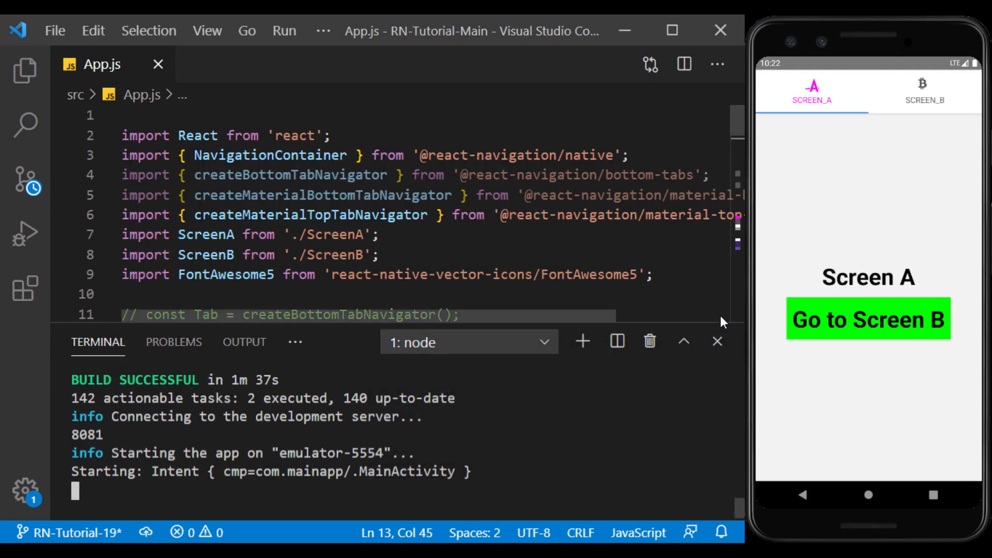
Step: Hide the terminal, rename Tab to Drawer using createDrawerNavigator(), and update the old imports
{"action": "left_click", "coordinate": [716, 341]}
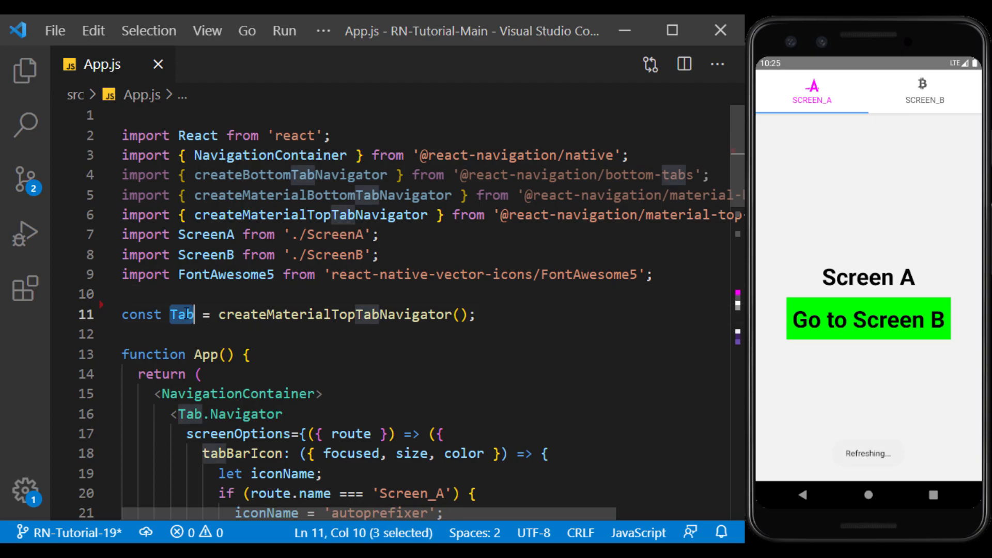
{"action": "type", "text": "Drawer"}
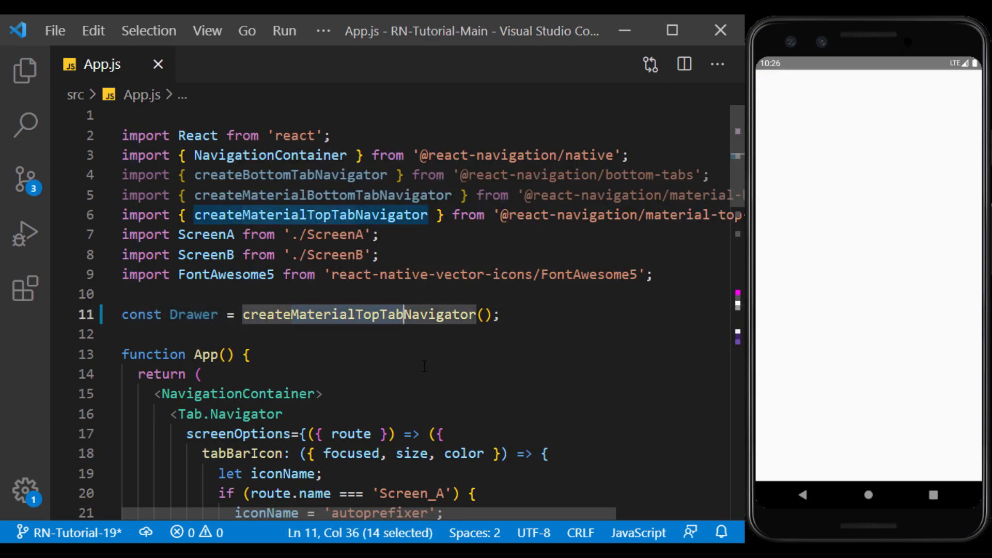
{"action": "type", "text": "createDrawerNavigator"}
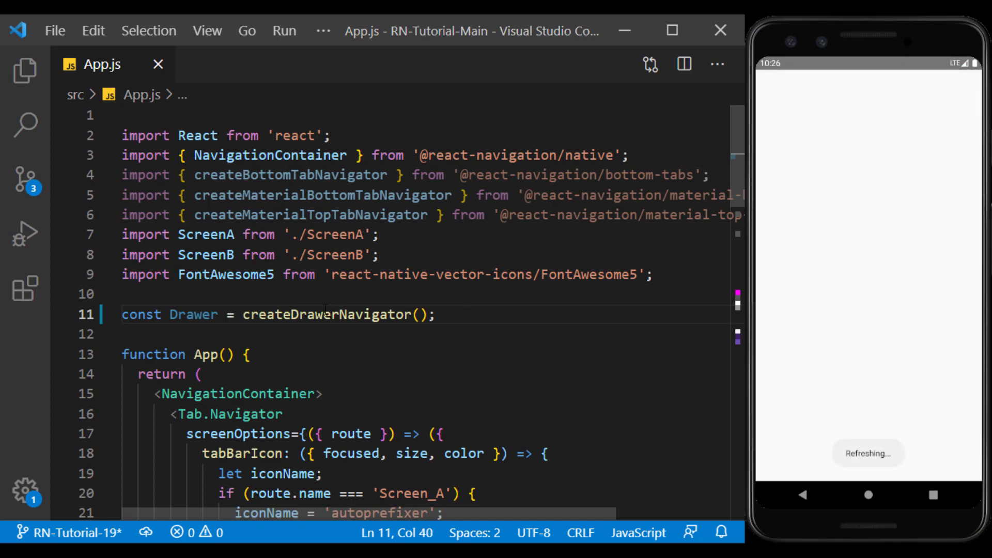
{"action": "double_click", "coordinate": [326, 315]}
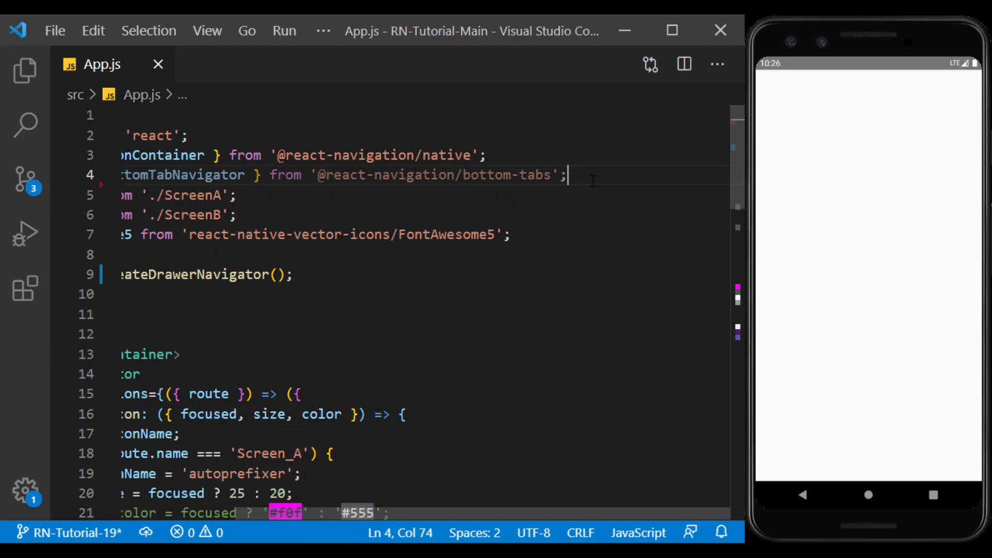
{"action": "scroll", "scroll_direction": "left", "scroll_amount": 3}
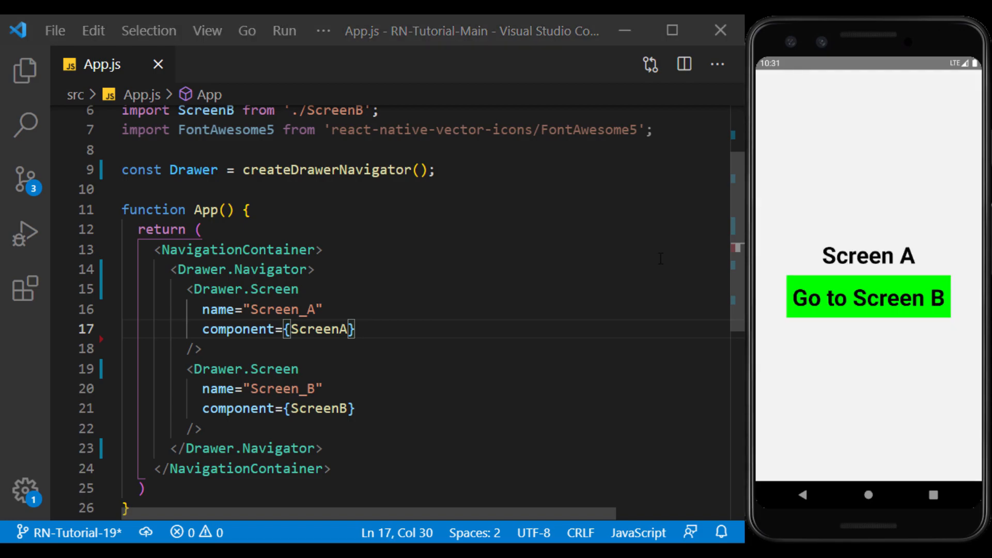
{"action": "mouse_move", "coordinate": [781, 256]}
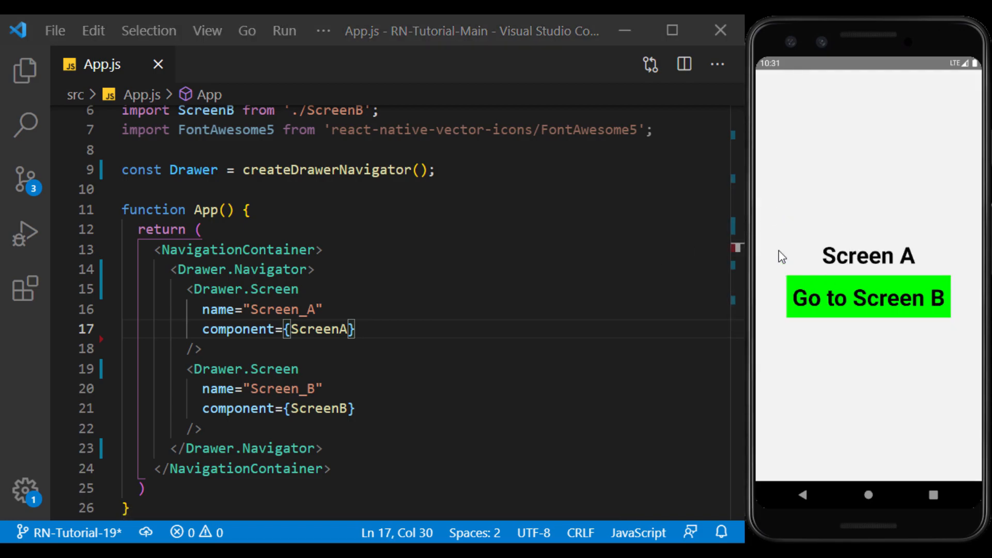
{"action": "mouse_move", "coordinate": [764, 211]}
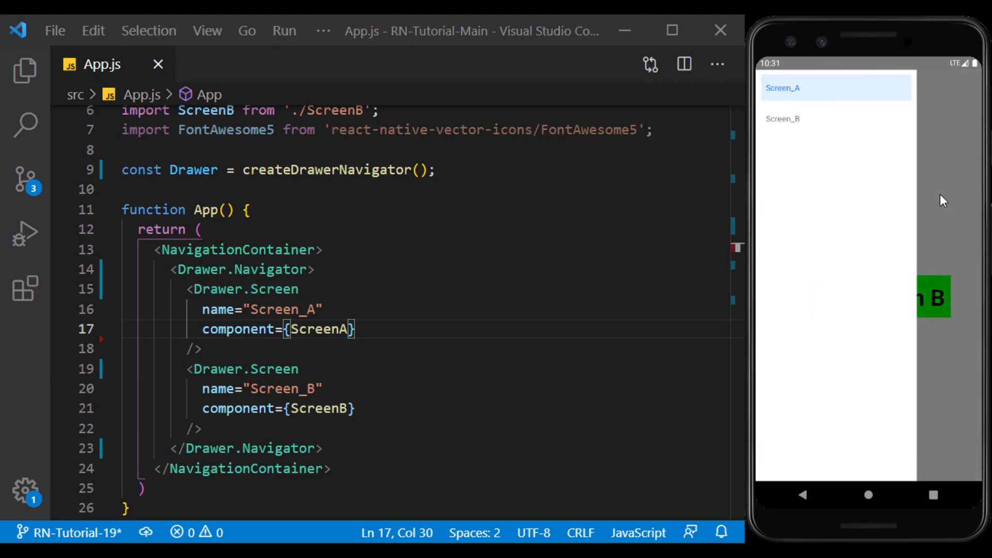
{"action": "mouse_move", "coordinate": [817, 146]}
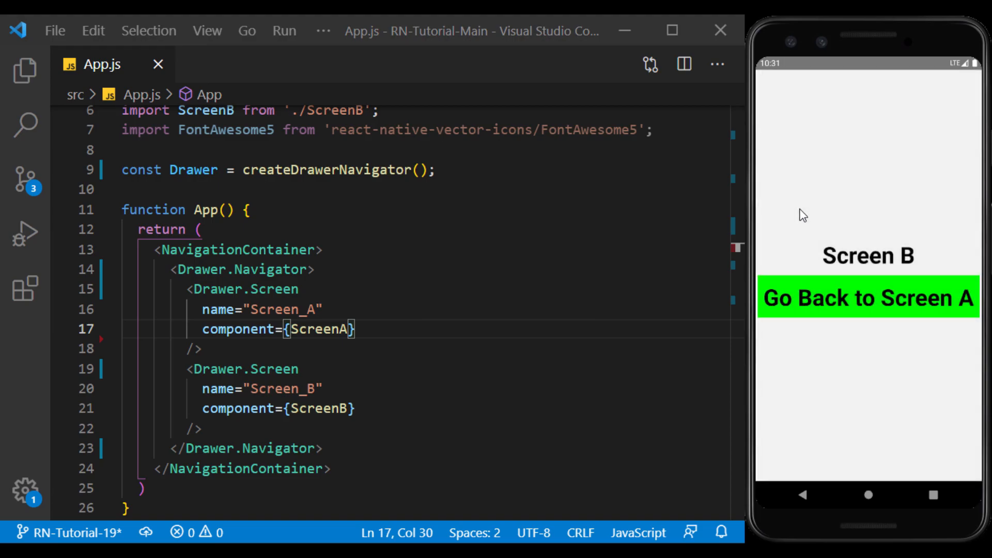
{"action": "mouse_move", "coordinate": [803, 192]}
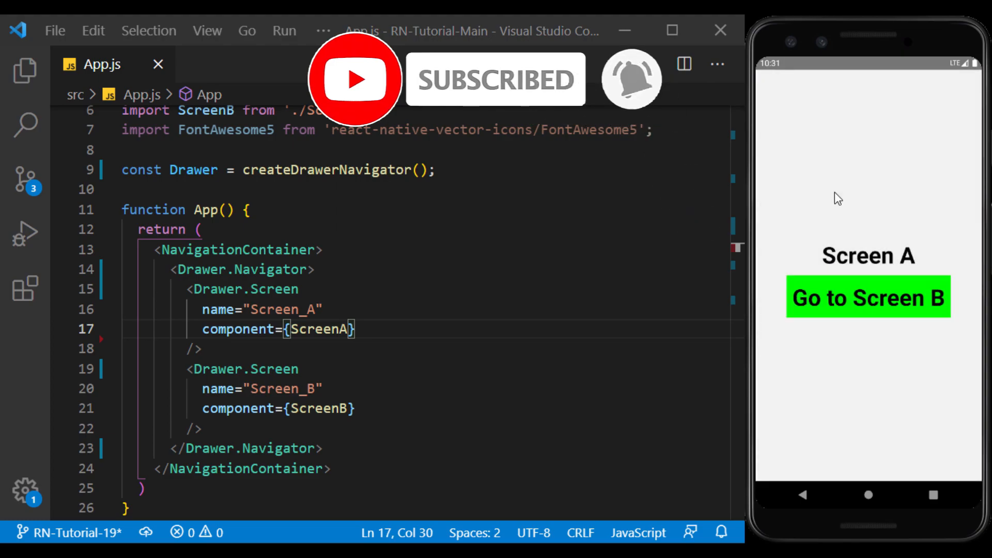
{"action": "mouse_move", "coordinate": [871, 193]}
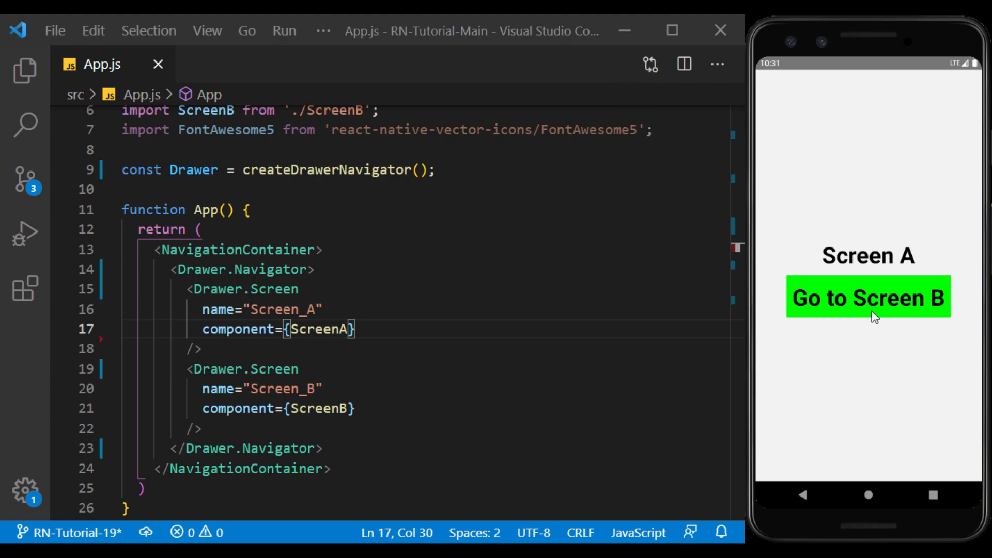
{"action": "mouse_move", "coordinate": [848, 207]}
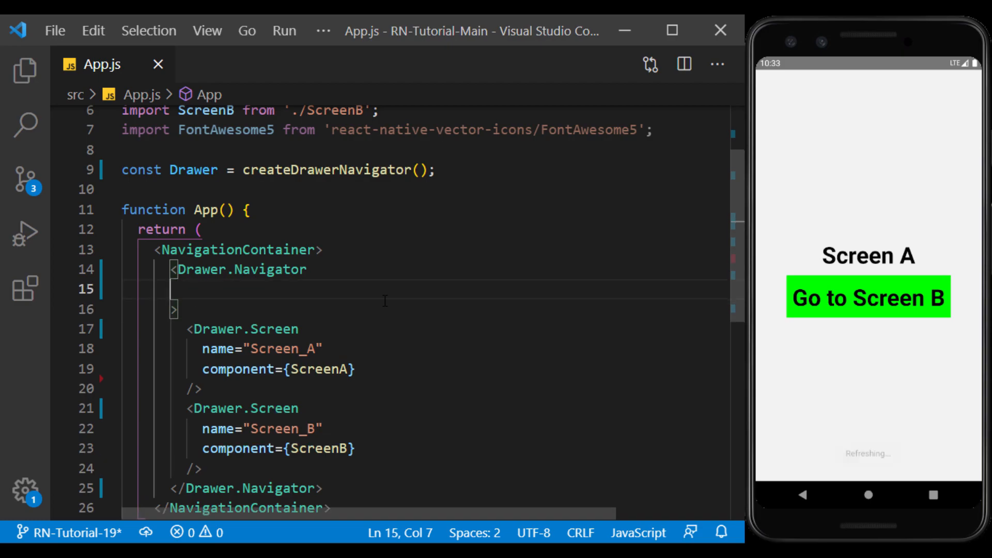
Step: Add initialRouteName="Screen_B" to Drawer.Navigator as a test, closing the emulator's open drawer
{"action": "type", "text": "initialRouteName"}
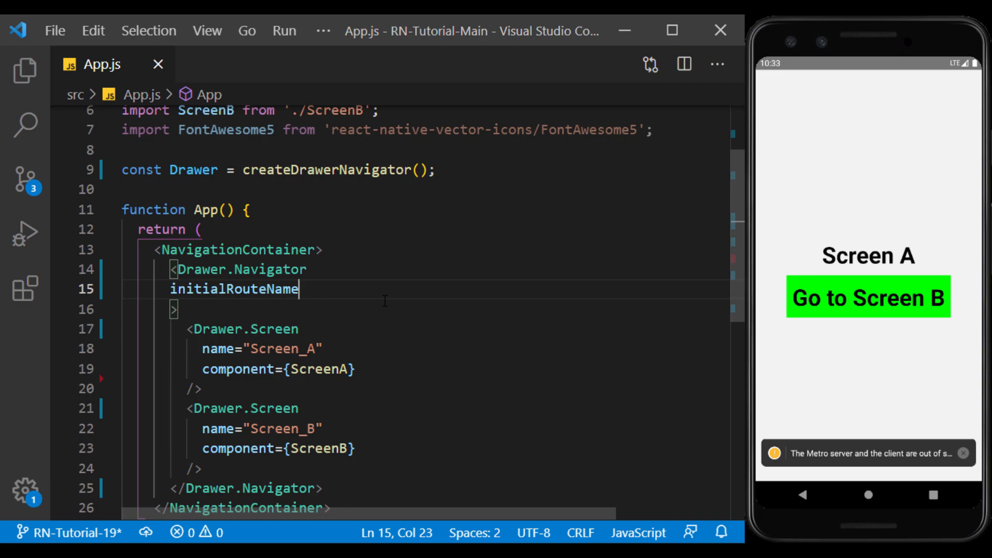
{"action": "type", "text": "=\""}
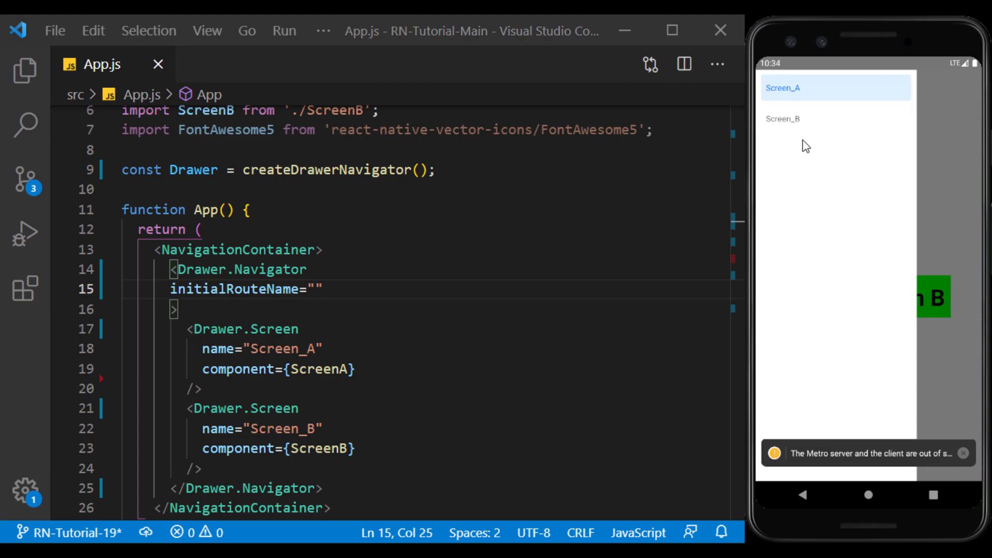
{"action": "left_click", "coordinate": [783, 88]}
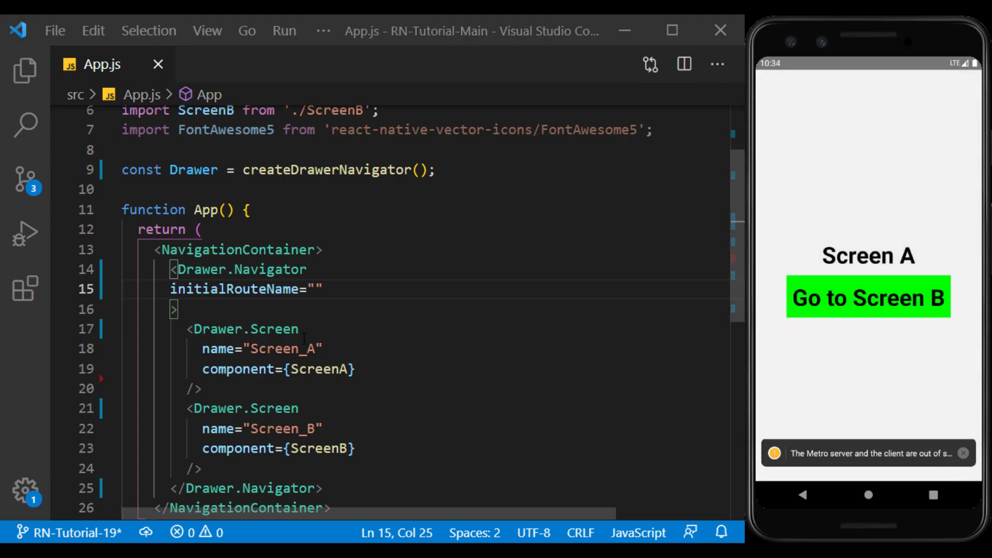
{"action": "type", "text": "Screen_B"}
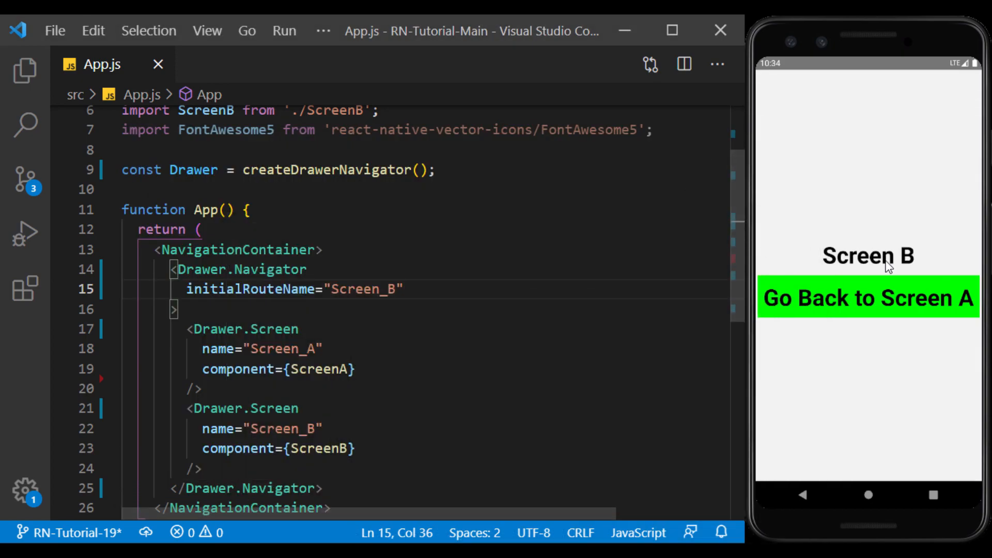
{"action": "mouse_move", "coordinate": [768, 203]}
{"action": "type", "text": "A"}
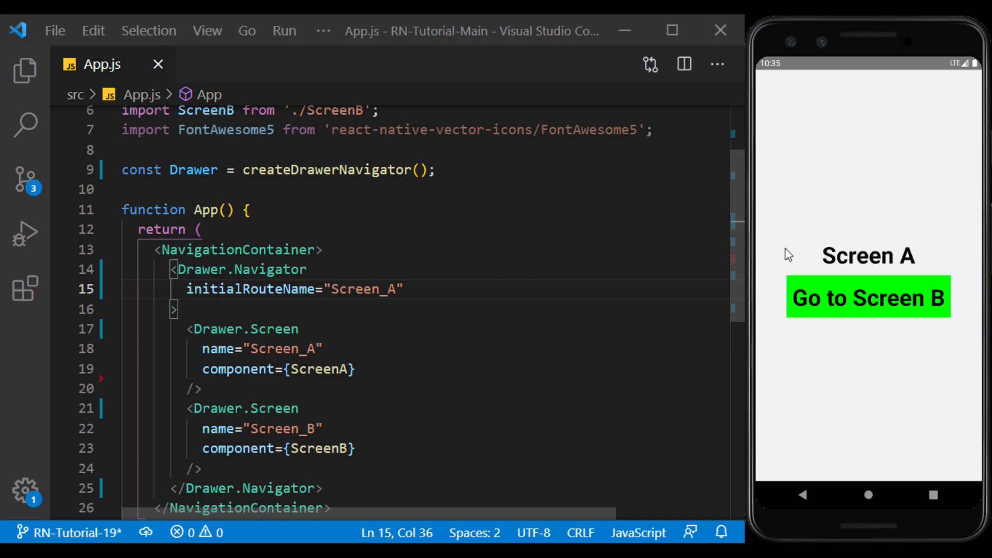
{"action": "mouse_move", "coordinate": [875, 214]}
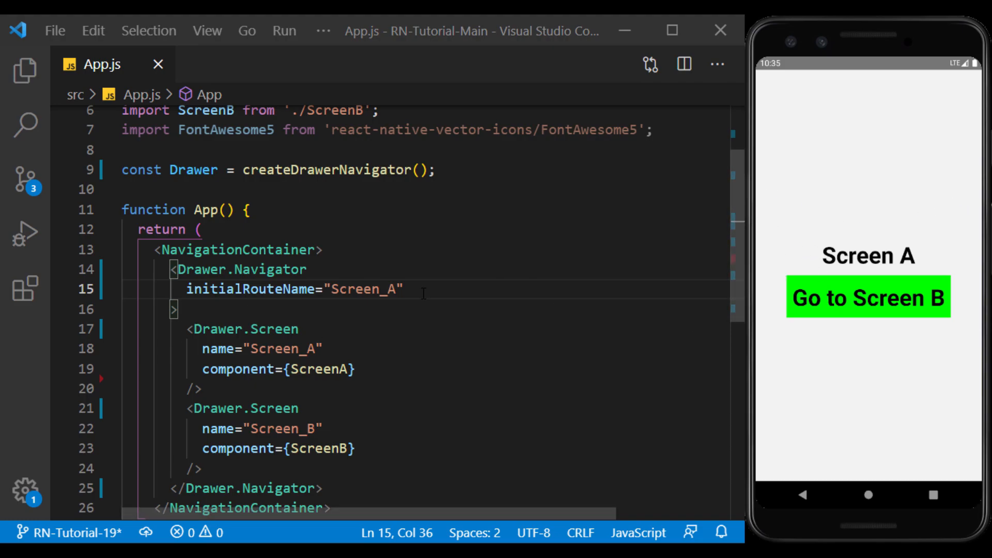
Step: Add drawerPosition on a new line, trying 'right' from IntelliSense, then changing it to 'left'
{"action": "key", "text": "Enter"}
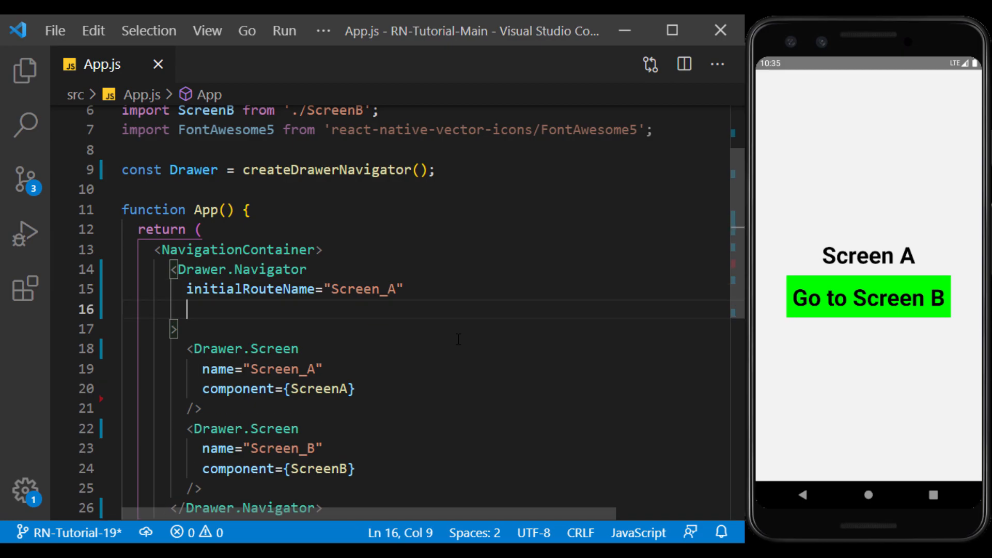
{"action": "type", "text": "drawerp"}
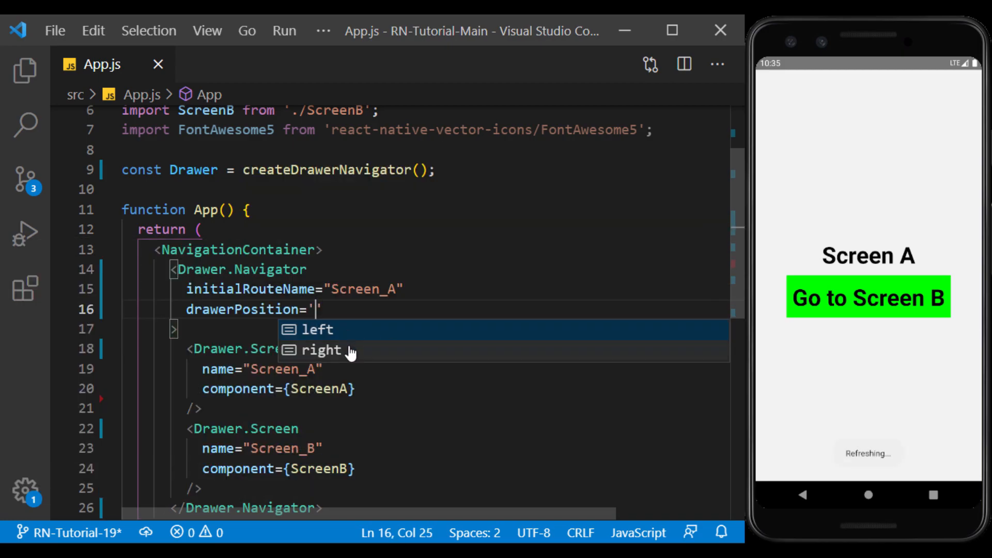
{"action": "left_click", "coordinate": [321, 350]}
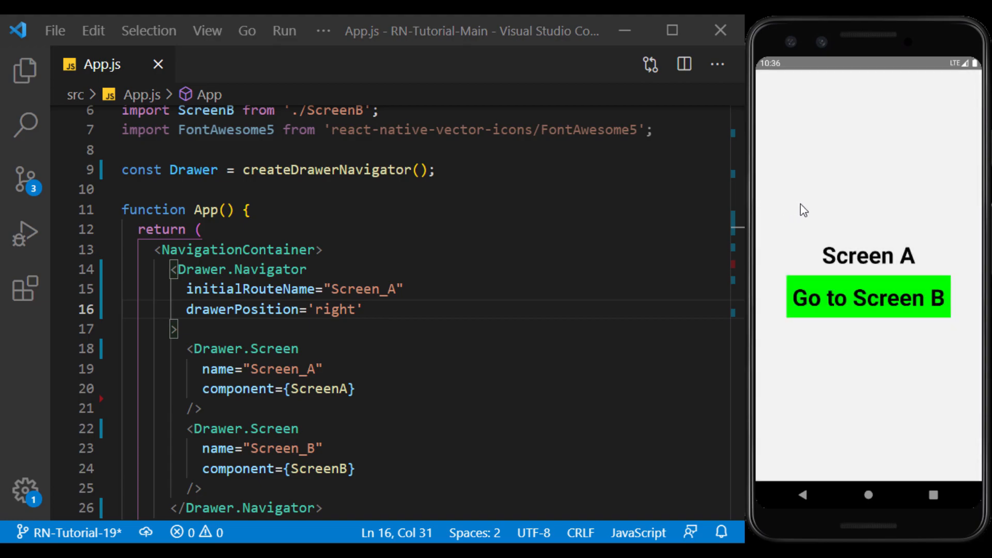
{"action": "double_click", "coordinate": [335, 309]}
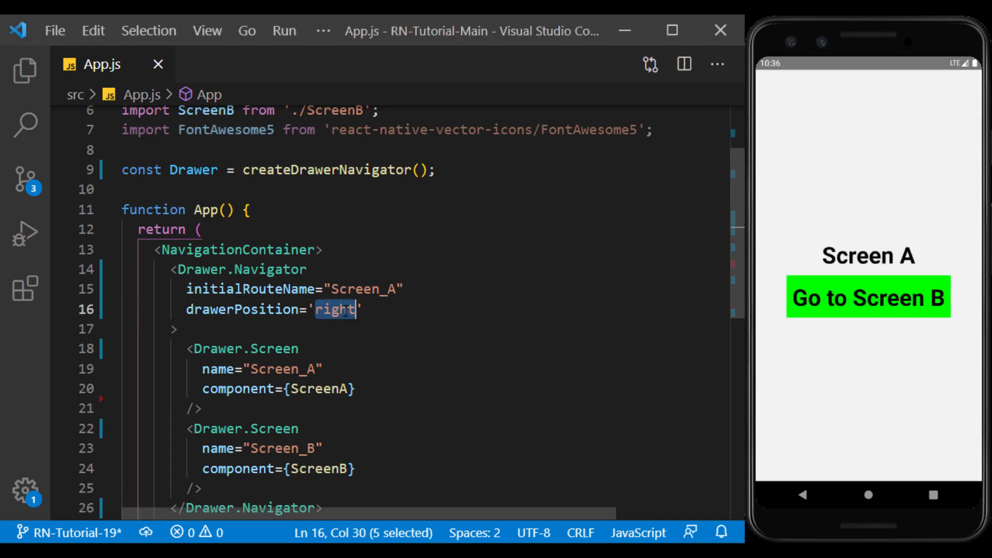
{"action": "type", "text": "left"}
{"action": "type", "text": "drawerType=\"b"}
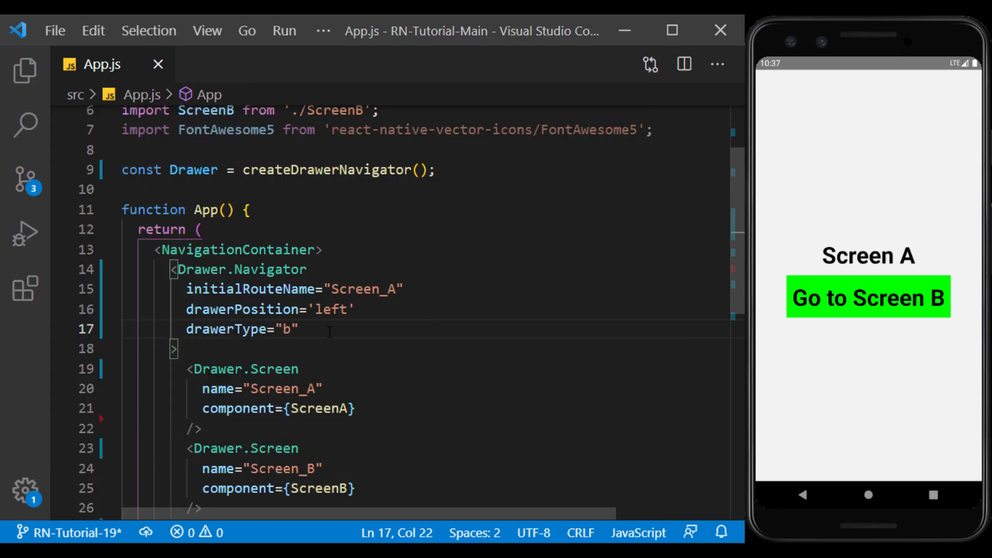
Step: Try drawerType values 'back', 'slide' and 'permanent', then set it to 'front'
{"action": "type", "text": "ack"}
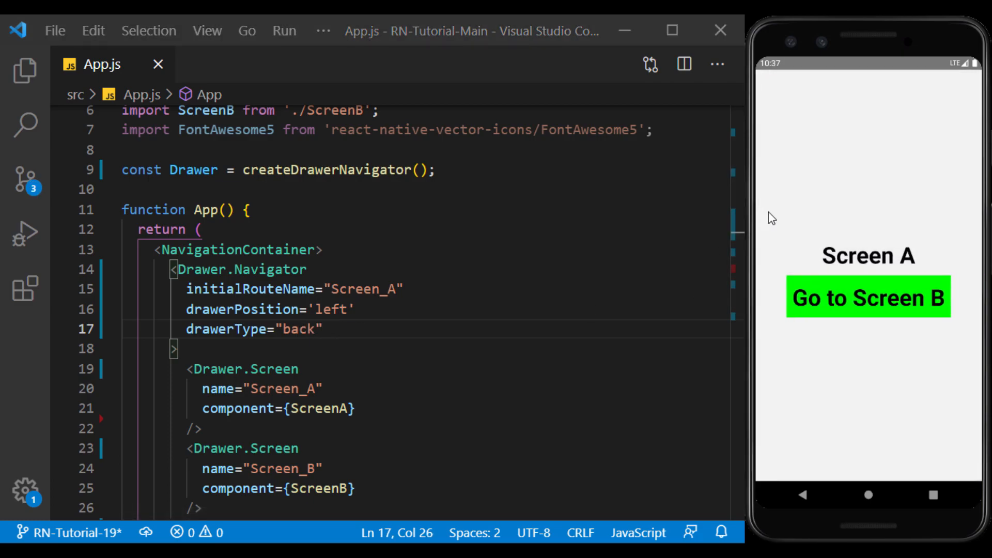
{"action": "mouse_move", "coordinate": [783, 212]}
{"action": "type", "text": "slide"}
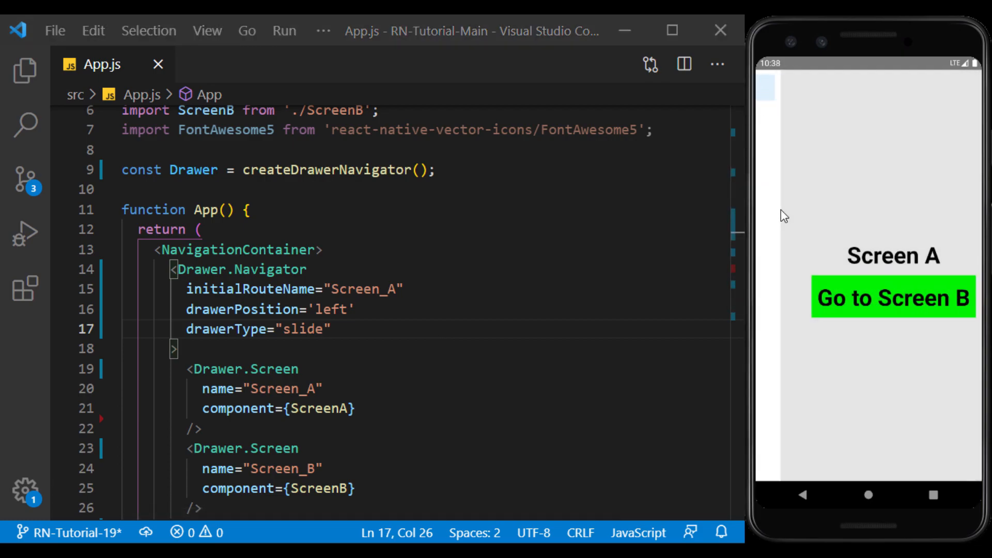
{"action": "double_click", "coordinate": [302, 330]}
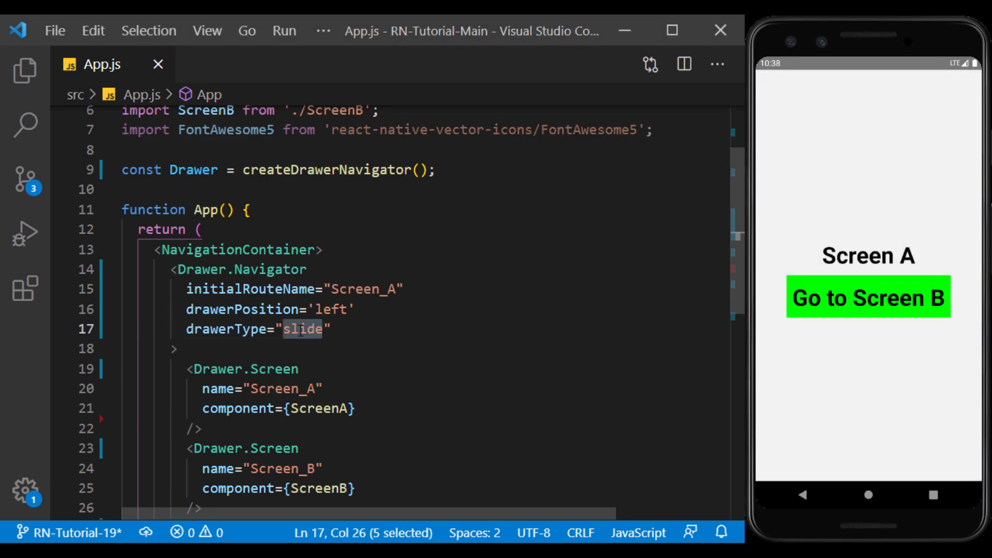
{"action": "type", "text": "permanent"}
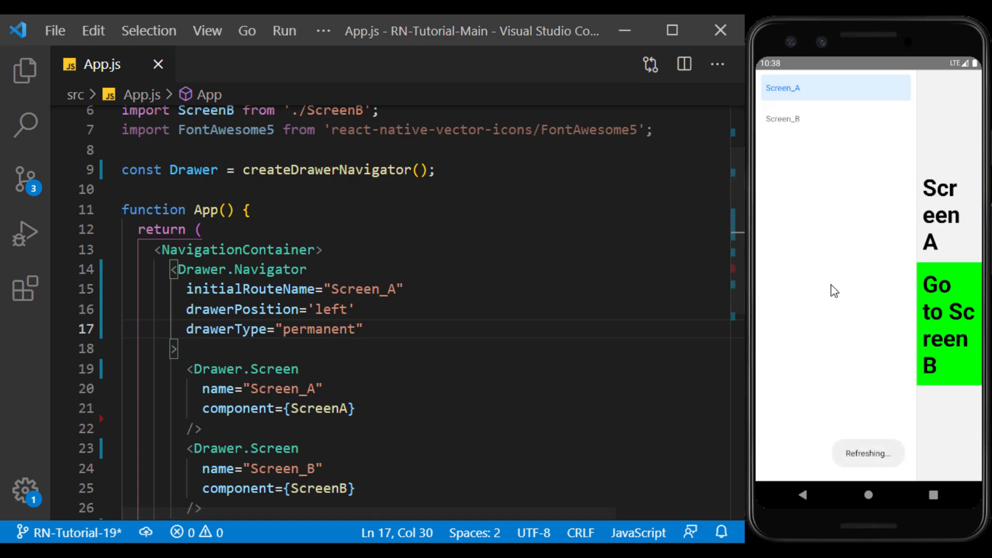
{"action": "double_click", "coordinate": [319, 328]}
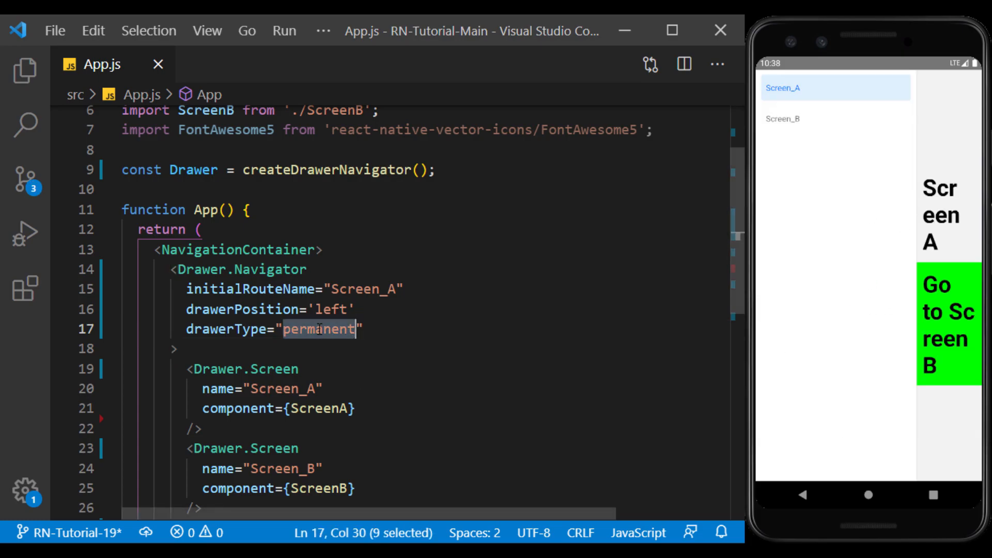
{"action": "type", "text": "front"}
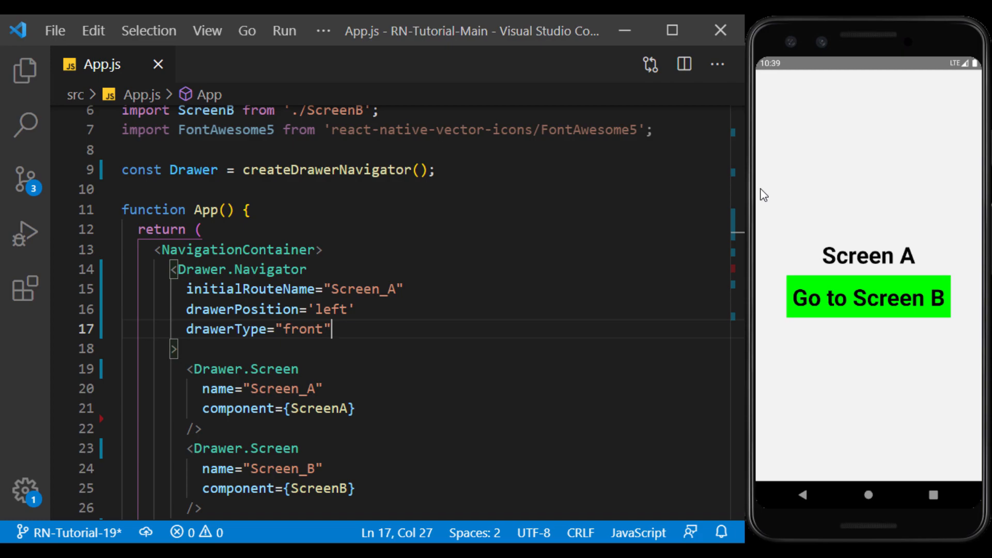
{"action": "mouse_move", "coordinate": [812, 201]}
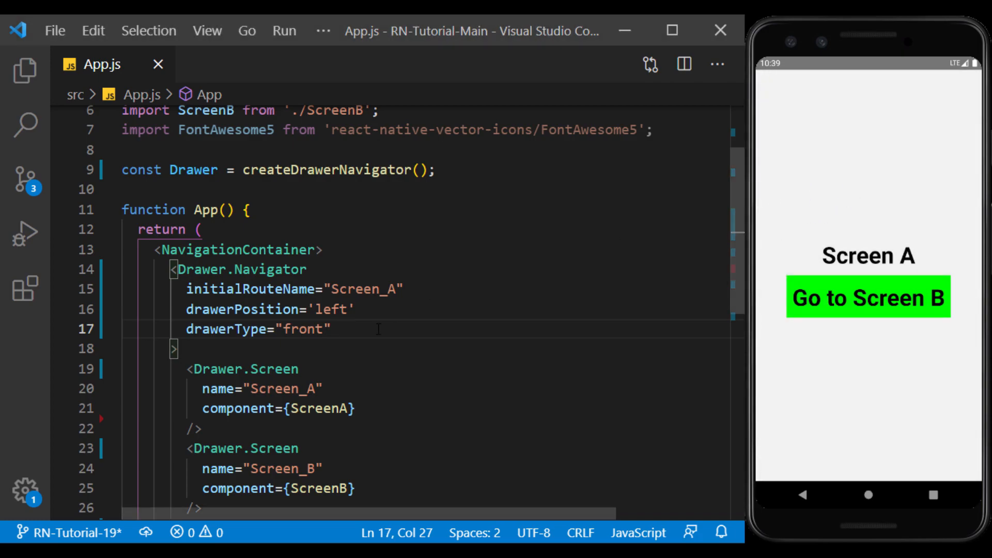
Step: Add edgeWidth={500} under drawerType, then change the value to 100
{"action": "type", "text": "edgeWidth="}
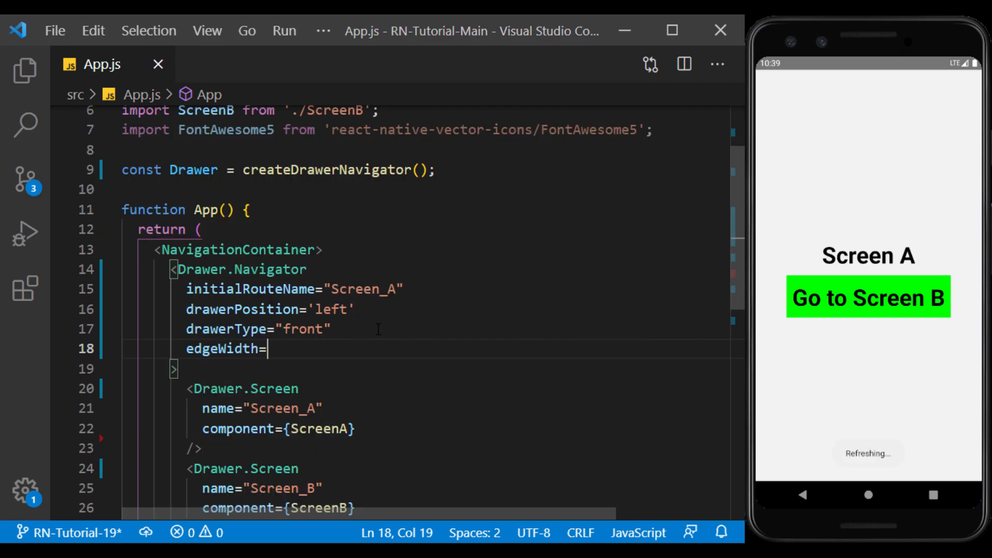
{"action": "type", "text": "{500}"}
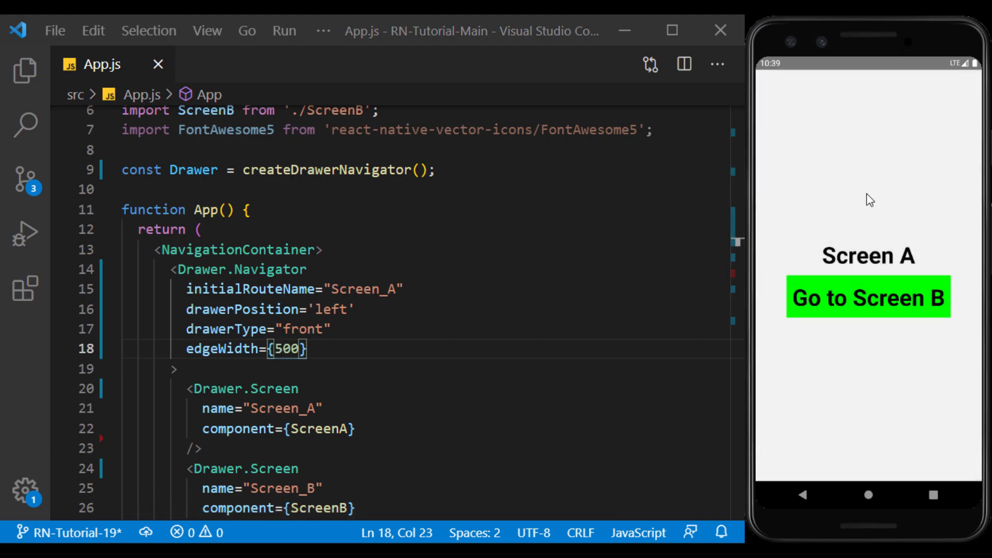
{"action": "mouse_move", "coordinate": [797, 242]}
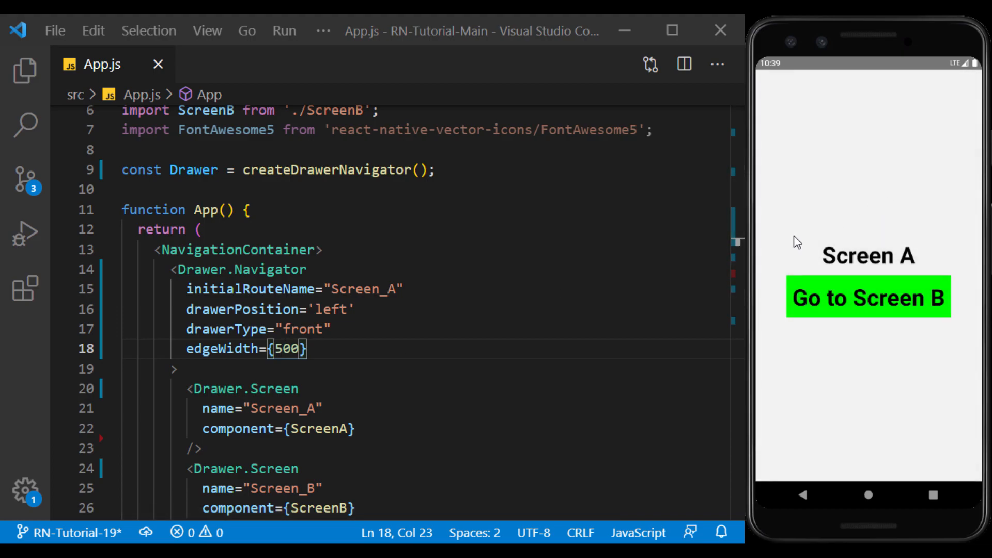
{"action": "type", "text": "100"}
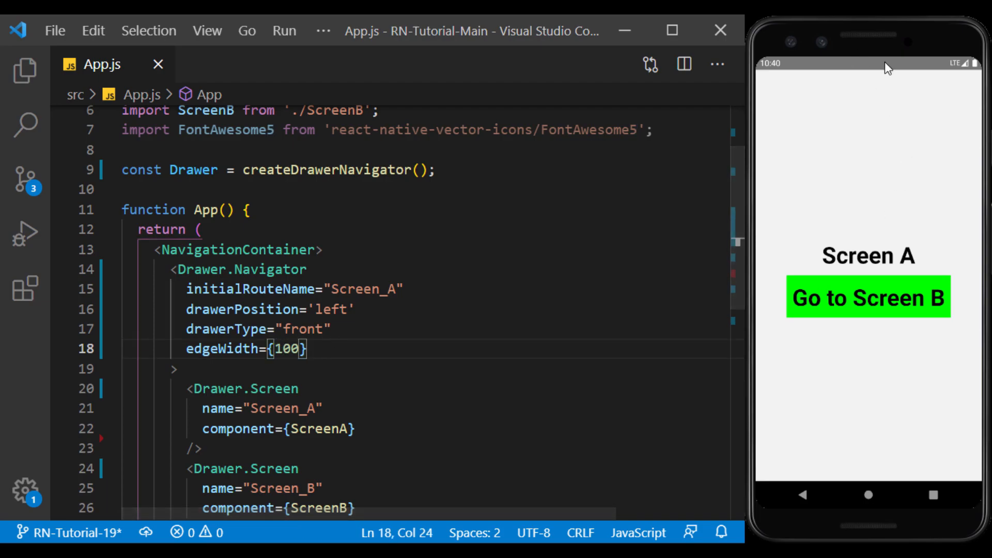
{"action": "mouse_move", "coordinate": [781, 171]}
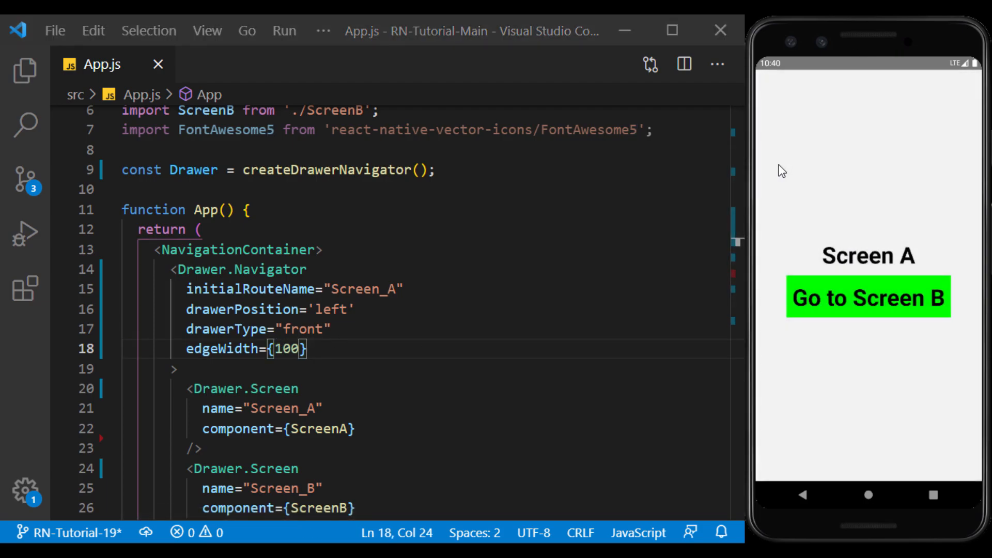
{"action": "type", "text": "hideStatusBar={"}
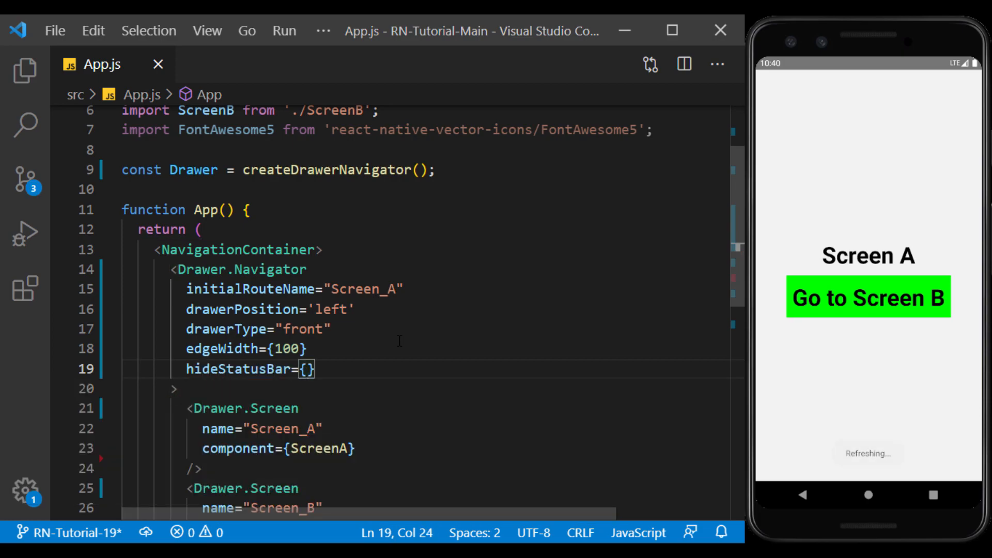
Step: Add hideStatusBar={true} on a new line, then change the value to false
{"action": "type", "text": "true"}
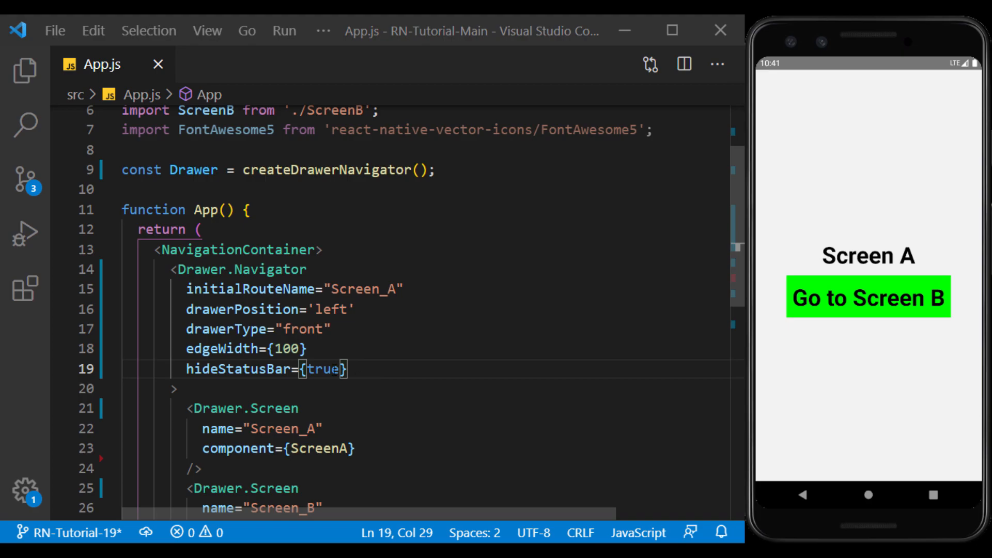
{"action": "double_click", "coordinate": [323, 369]}
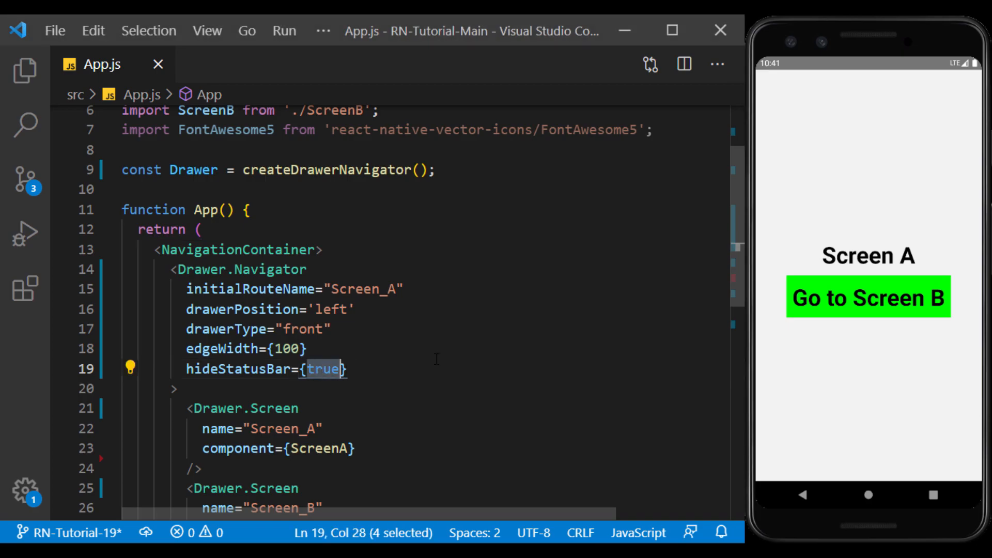
{"action": "type", "text": "false"}
{"action": "type", "text": "overlayColor"}
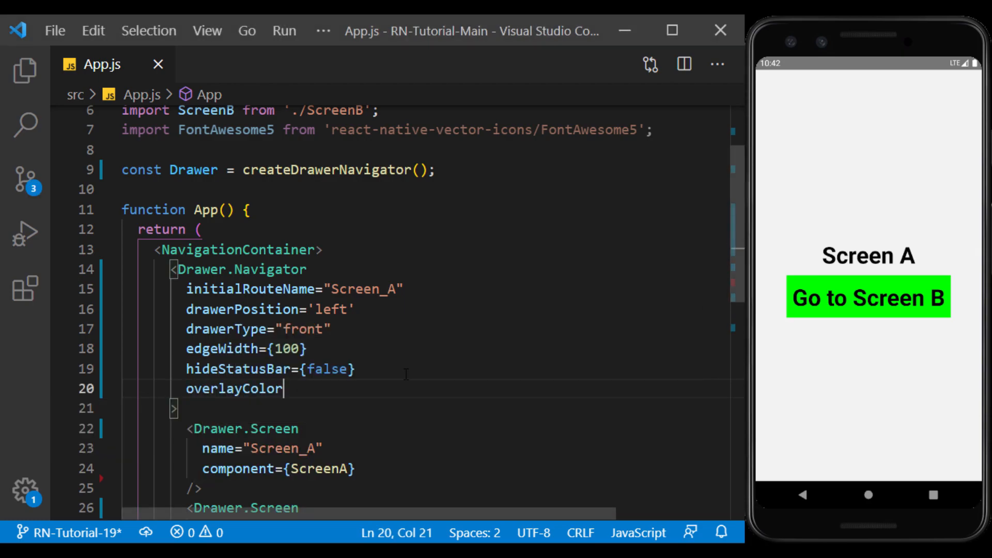
Step: Add overlayColor '#ffffff', replace it with '#000000', and append 90 for '#00000090'
{"action": "type", "text": "=''"}
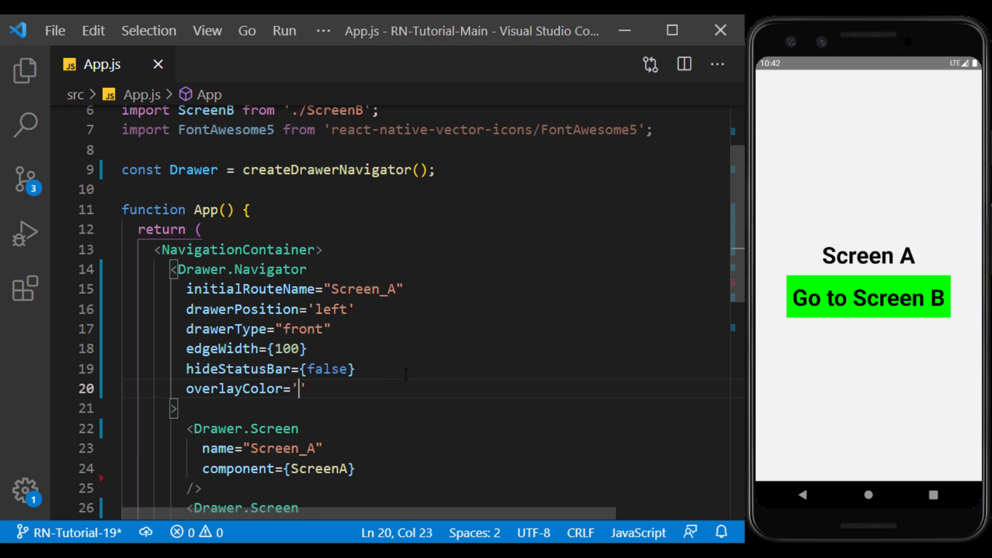
{"action": "type", "text": "#ffffff"}
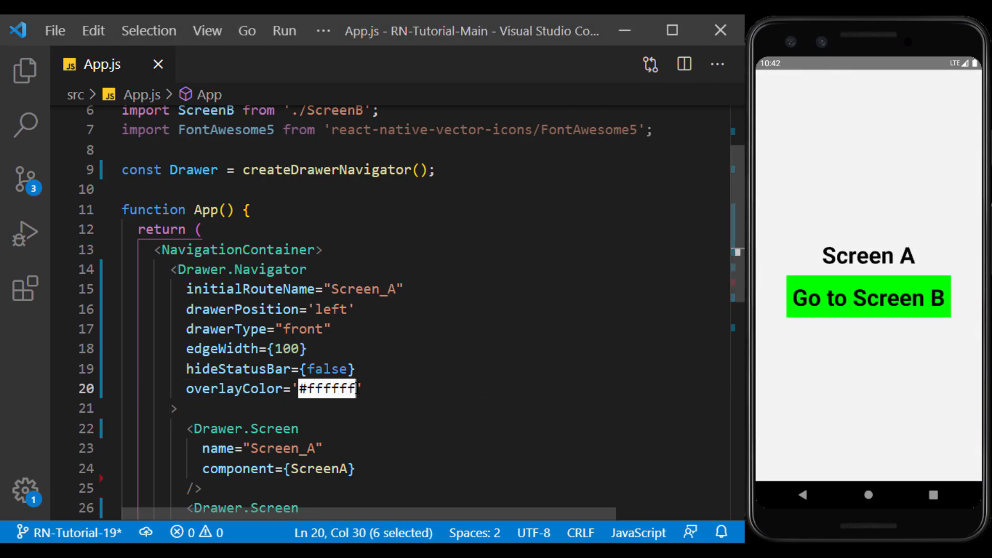
{"action": "type", "text": "#000000"}
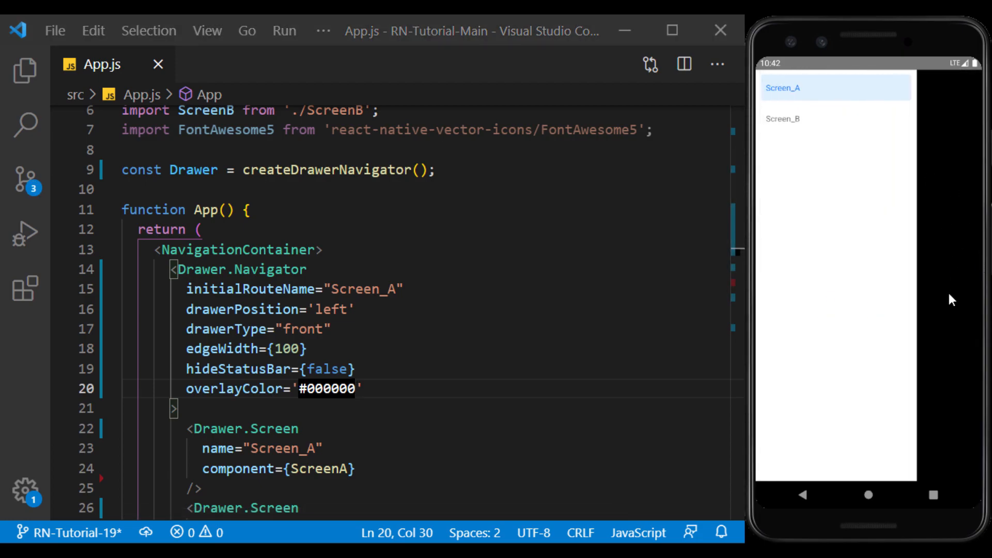
{"action": "type", "text": "90"}
{"action": "type", "text": "drawerStyle={{"}
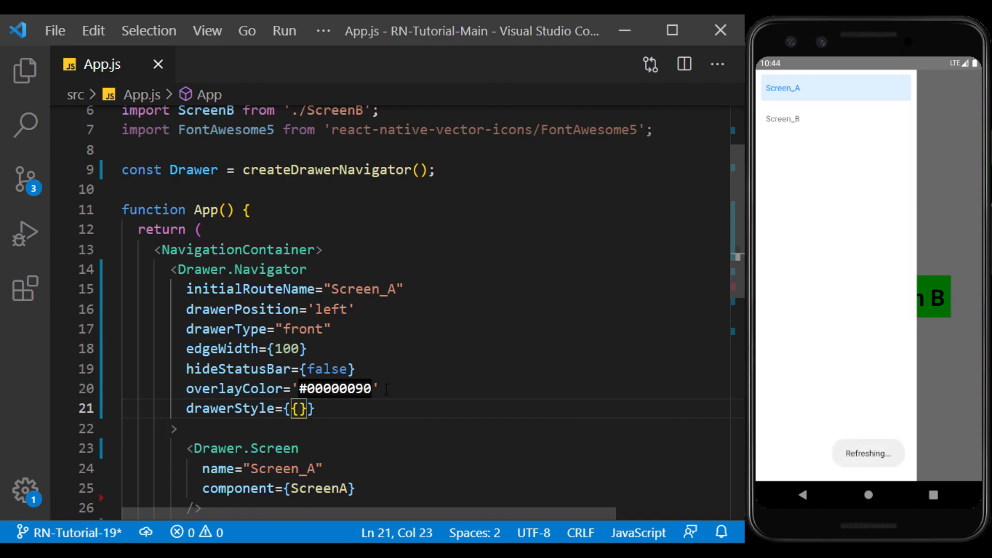
Step: Add drawerStyle with backgroundColor '#e6e6e6' after trying '#00f', and width 250
{"action": "type", "text": "backgroundColor:"}
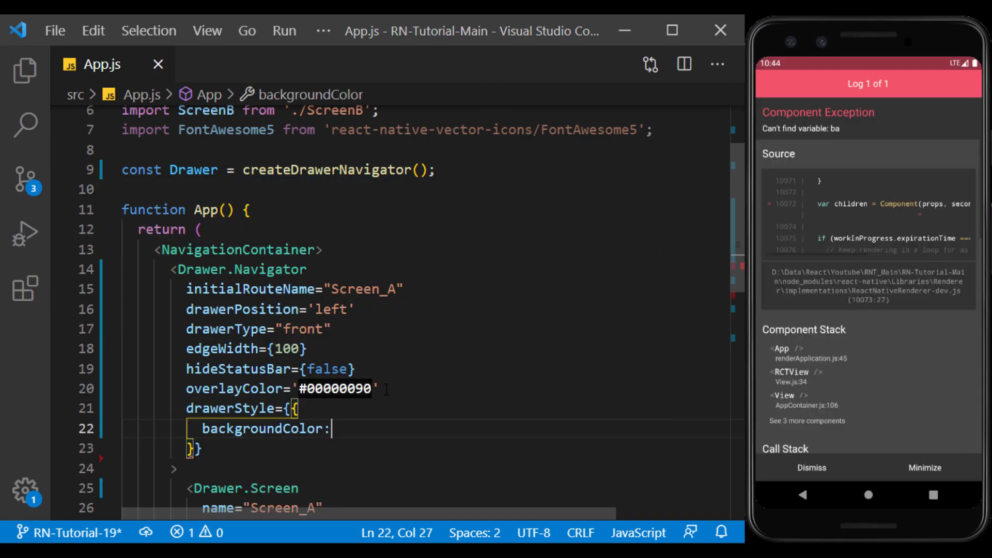
{"action": "type", "text": "'#00f'"}
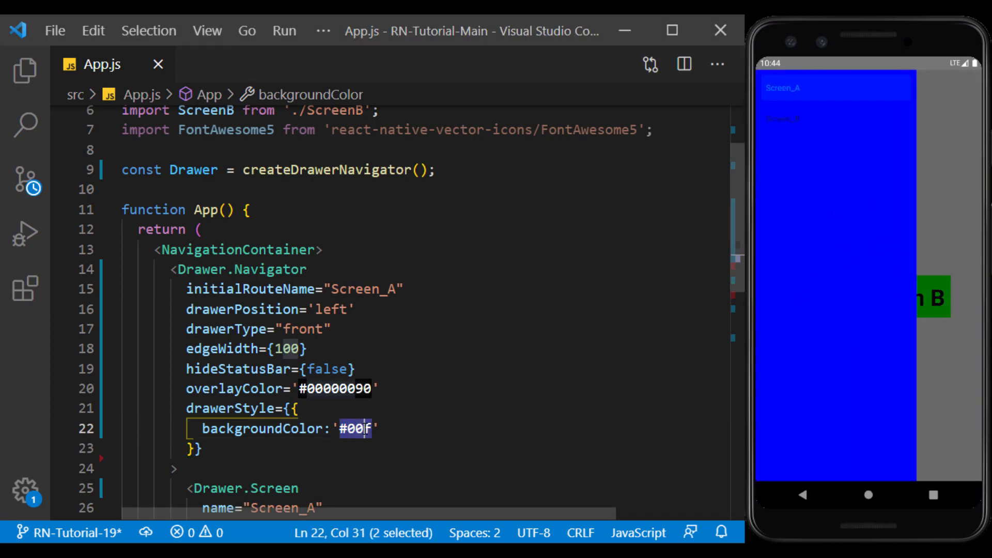
{"action": "type", "text": "e6e6e6"}
{"action": "type", "text": "width:"}
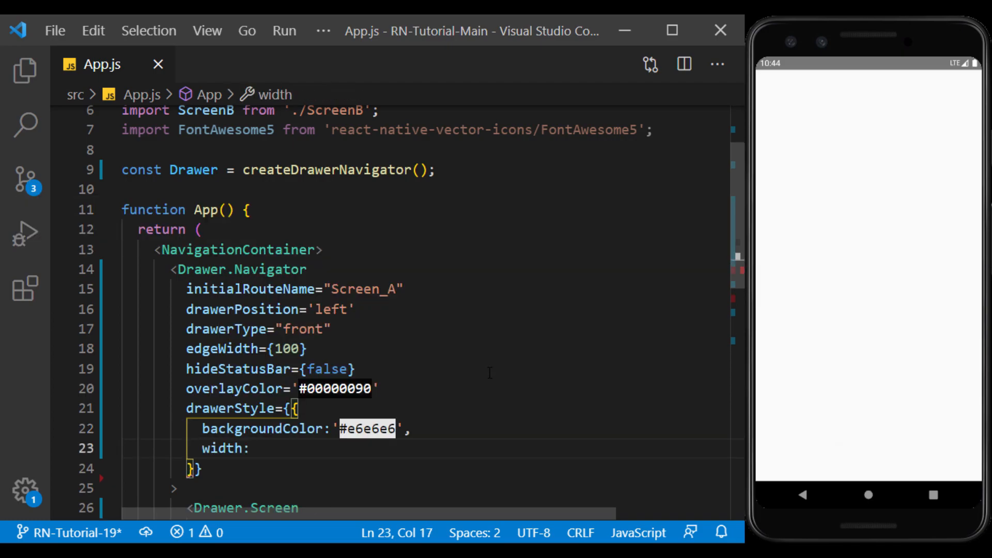
{"action": "type", "text": "250"}
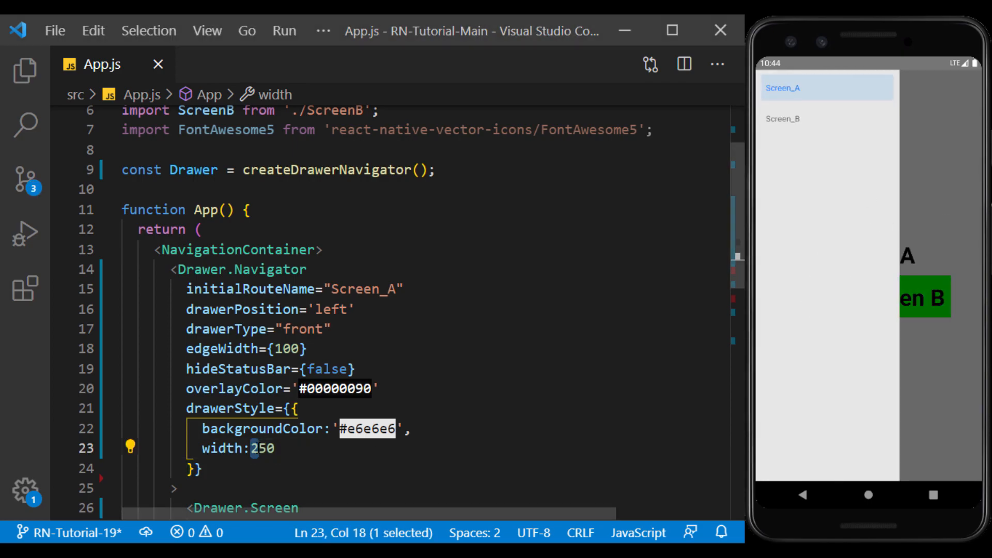
{"action": "left_click", "coordinate": [251, 448]}
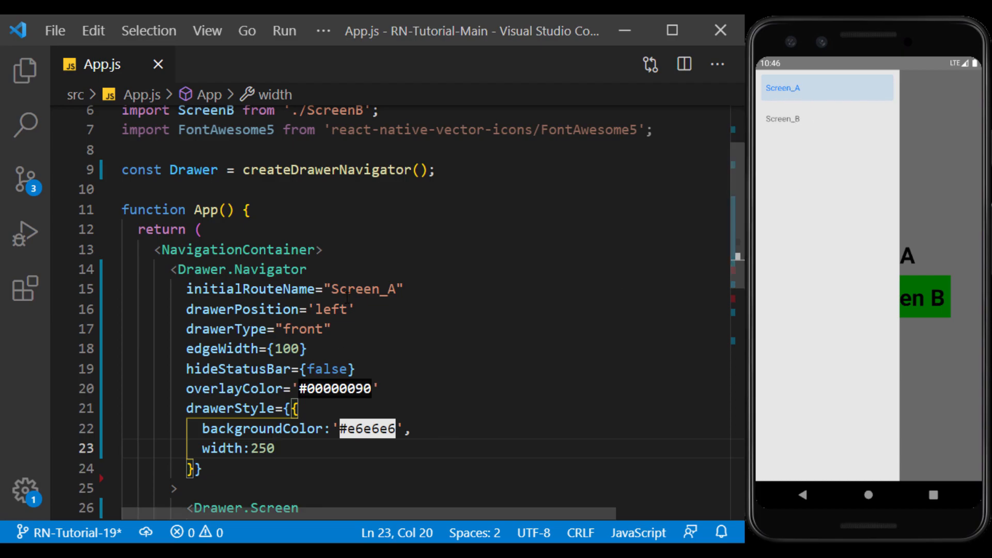
Step: Add options with titles 'Screen_A Title' and 'Screen_B Title' to the two Drawer.Screen entries
{"action": "scroll", "scroll_direction": "down", "scroll_amount": 3}
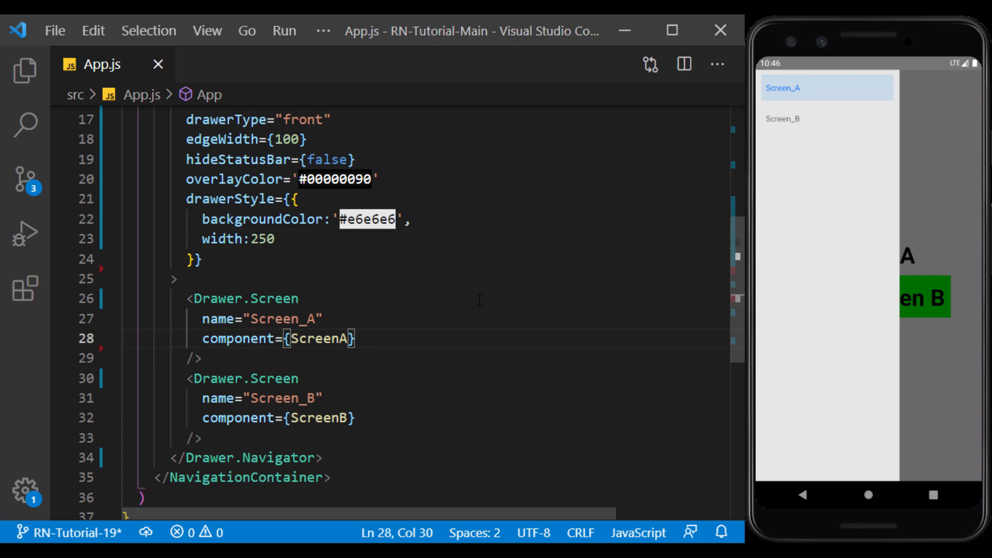
{"action": "type", "text": "options={{"}
{"action": "type", "text": "title:'Screen_A Title'"}
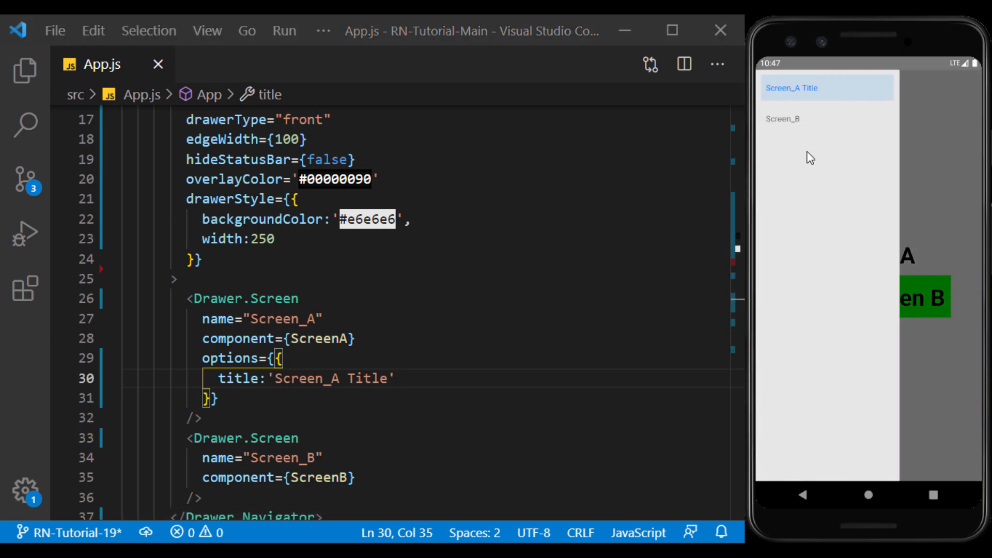
{"action": "mouse_move", "coordinate": [836, 292]}
{"action": "type", "text": "title:'Screen_B Title"}
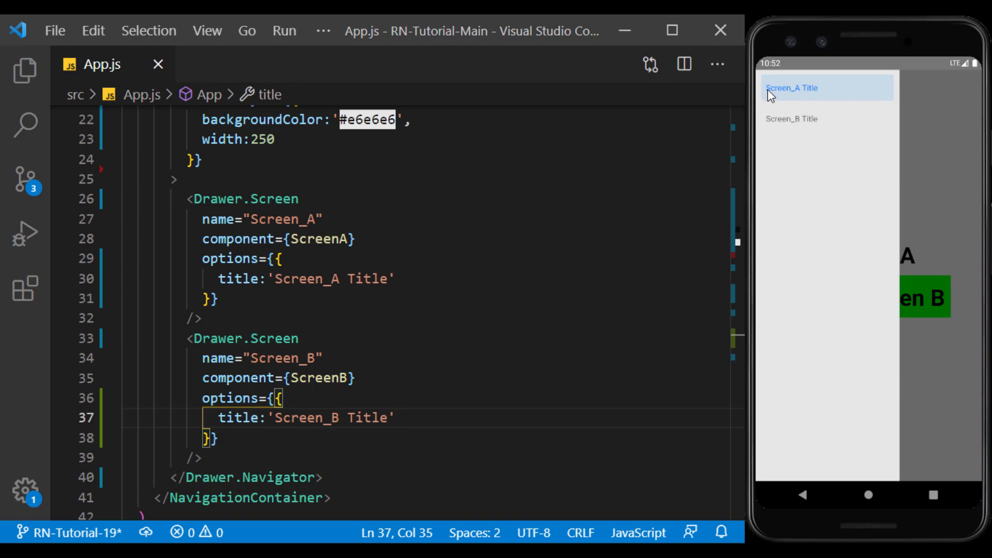
{"action": "type", "text": ","}
{"action": "type", "text": "drawerIcon:"}
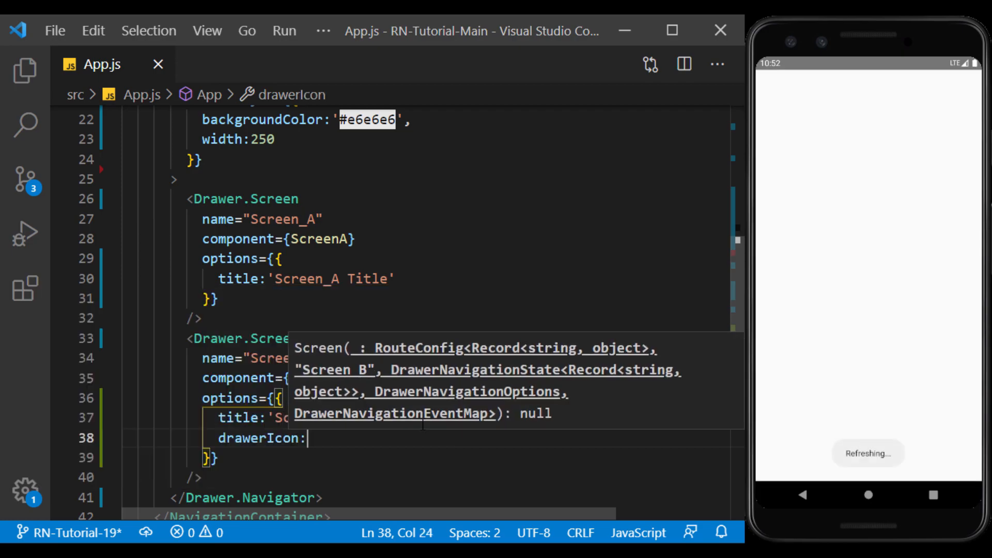
Step: Add a drawerIcon with a FontAwesome5 'btc' icon, size 25 when focused and 20 otherwise
{"action": "type", "text": "()=>("}
{"action": "type", "text": "/"}
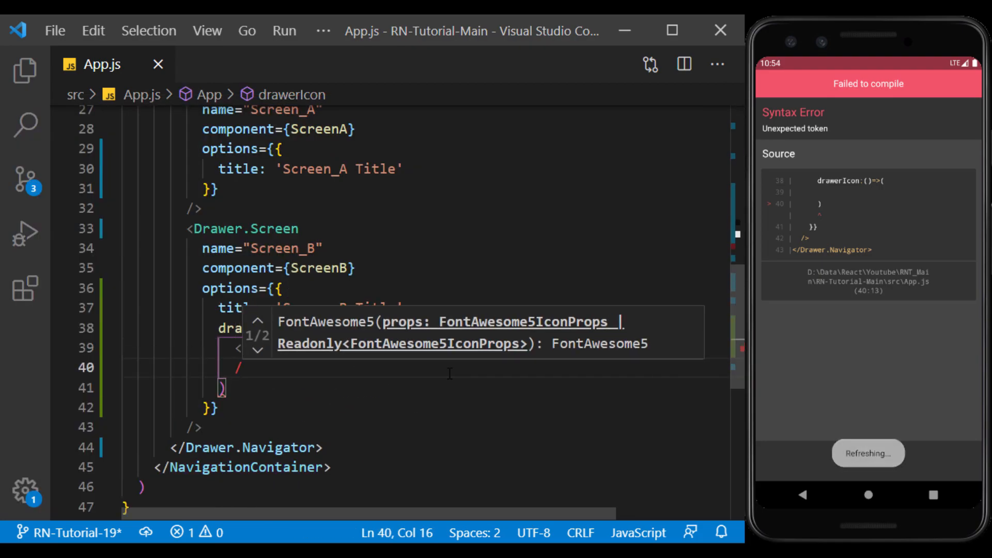
{"action": "type", "text": "na"}
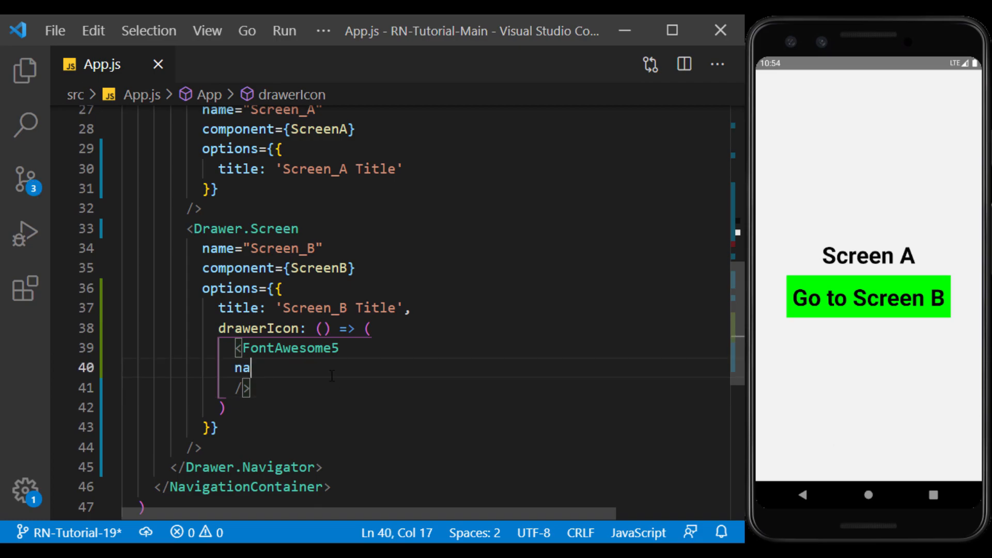
{"action": "type", "text": "me=\"btc\""}
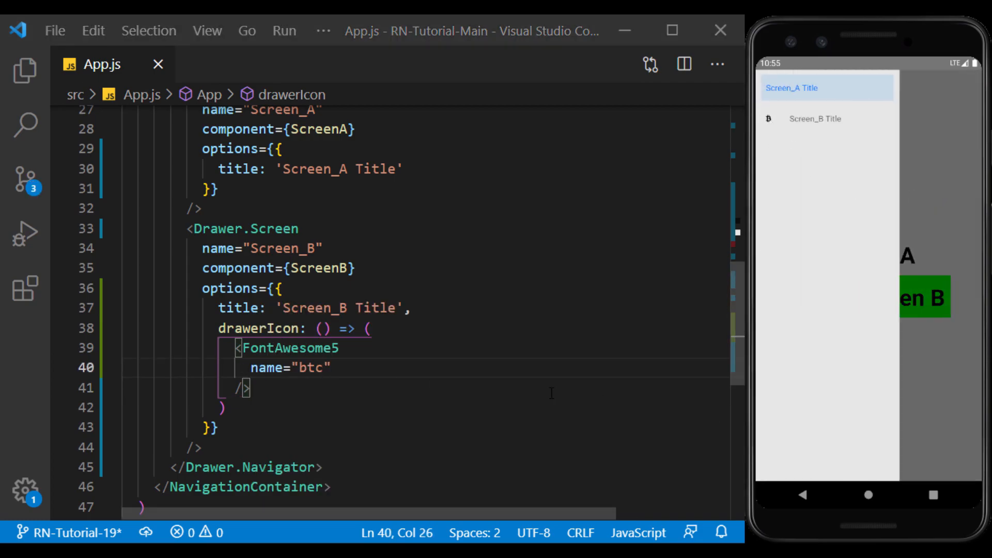
{"action": "type", "text": "size={}"}
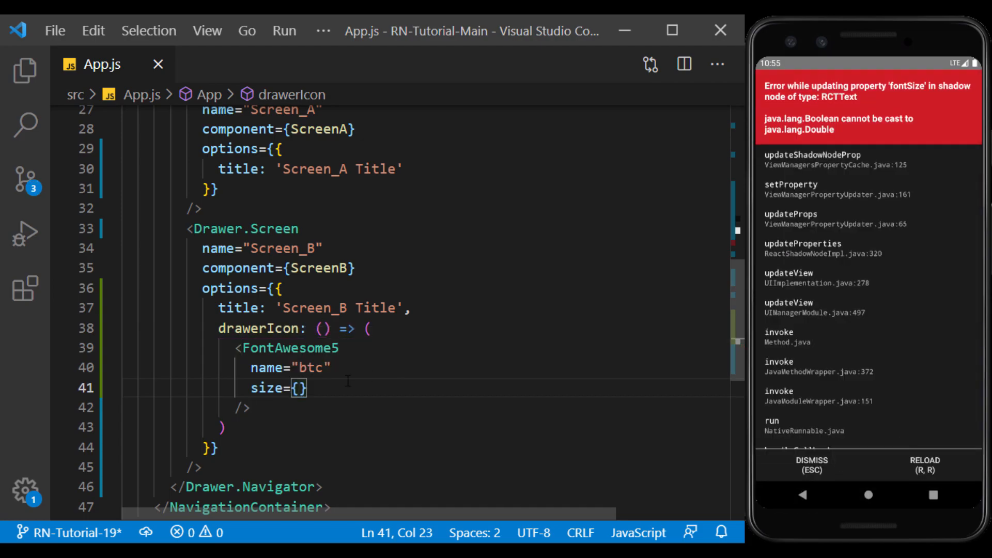
{"action": "type", "text": "{focused"}
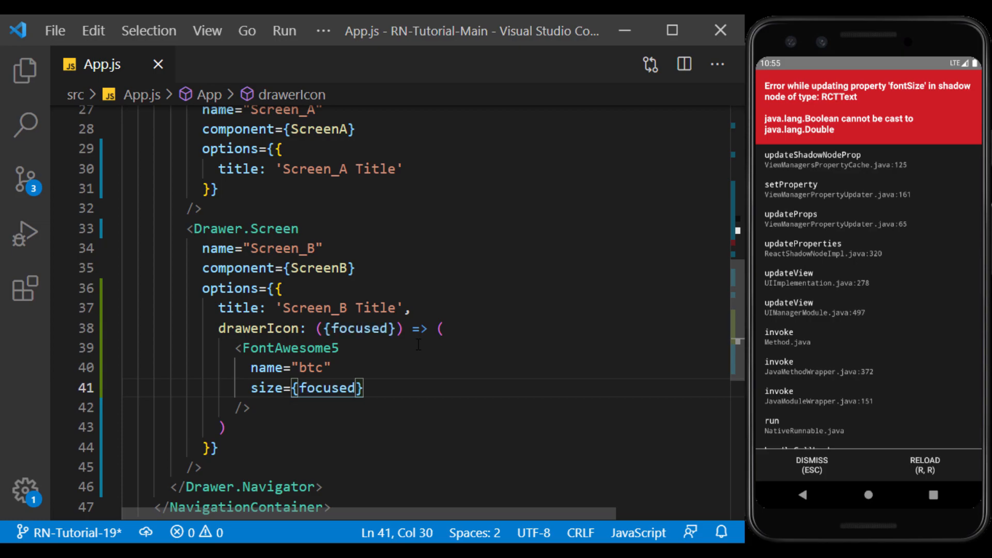
{"action": "type", "text": "? 25 : 20"}
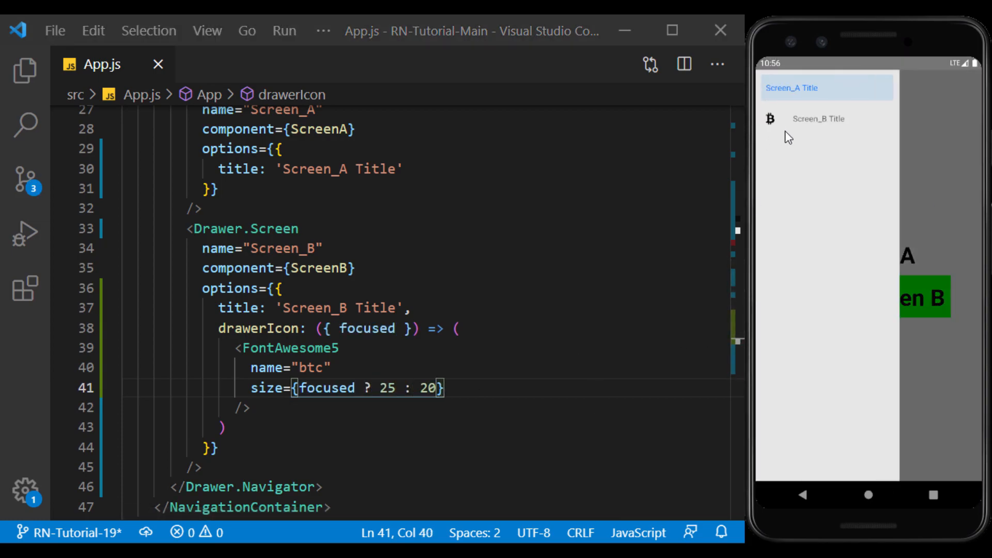
Step: Color the icon '#0080ff' when focused and '#999999' otherwise, viewing Screen_B in the emulator
{"action": "left_click", "coordinate": [818, 118]}
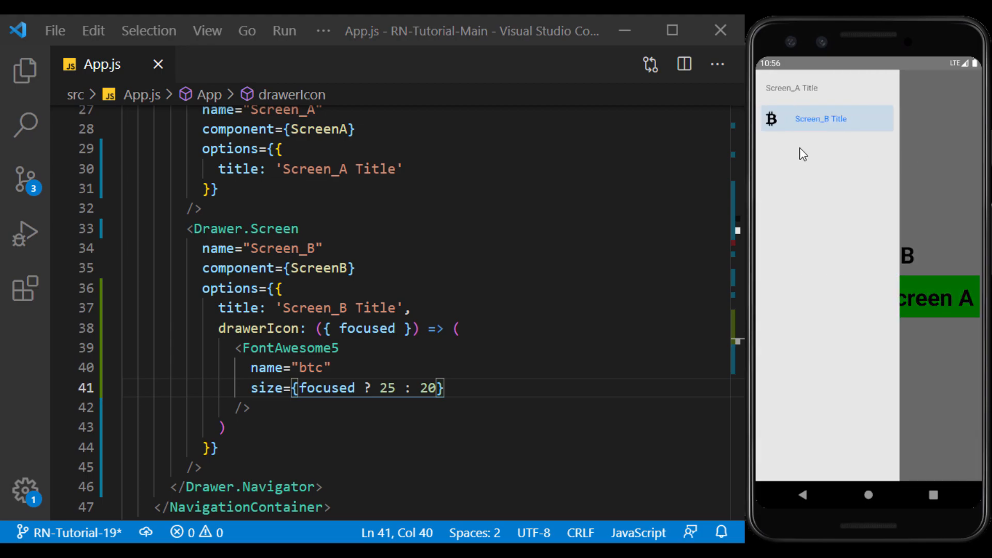
{"action": "type", "text": "color={"}
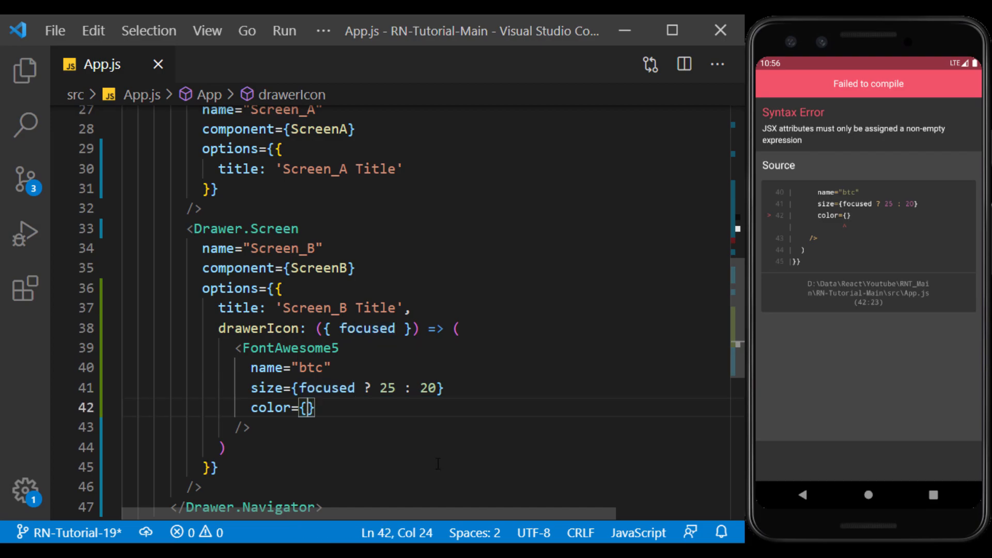
{"action": "type", "text": "focused?'':''"}
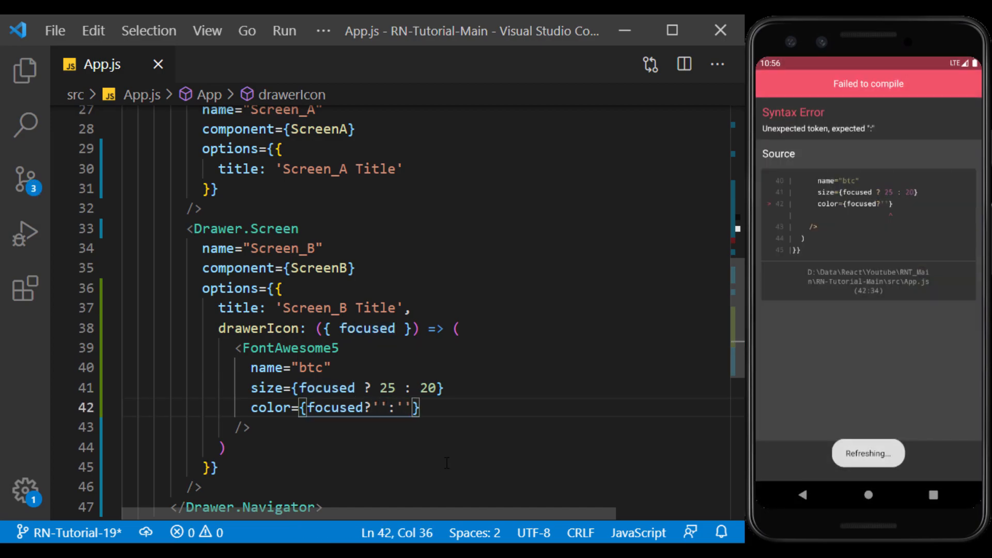
{"action": "type", "text": "#0080ff"}
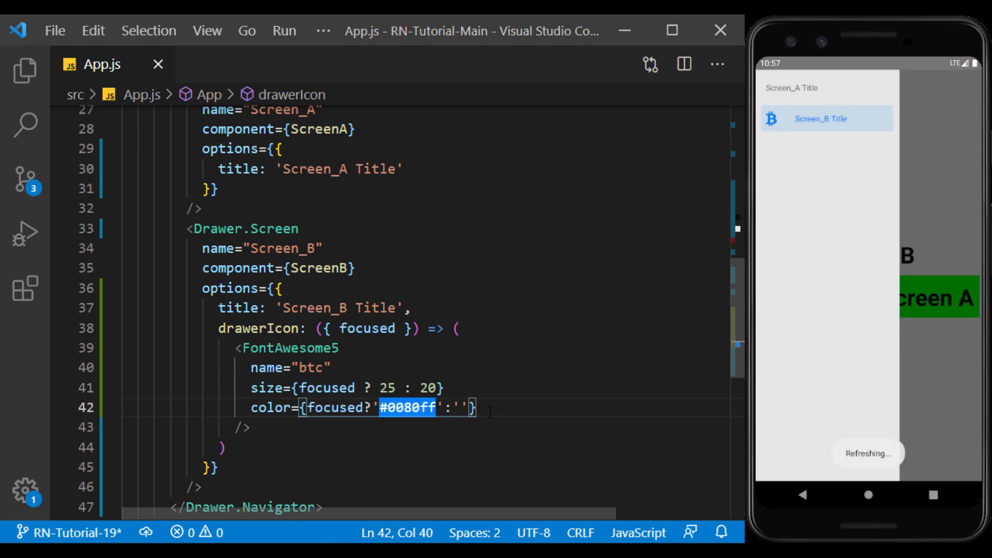
{"action": "type", "text": "#999999"}
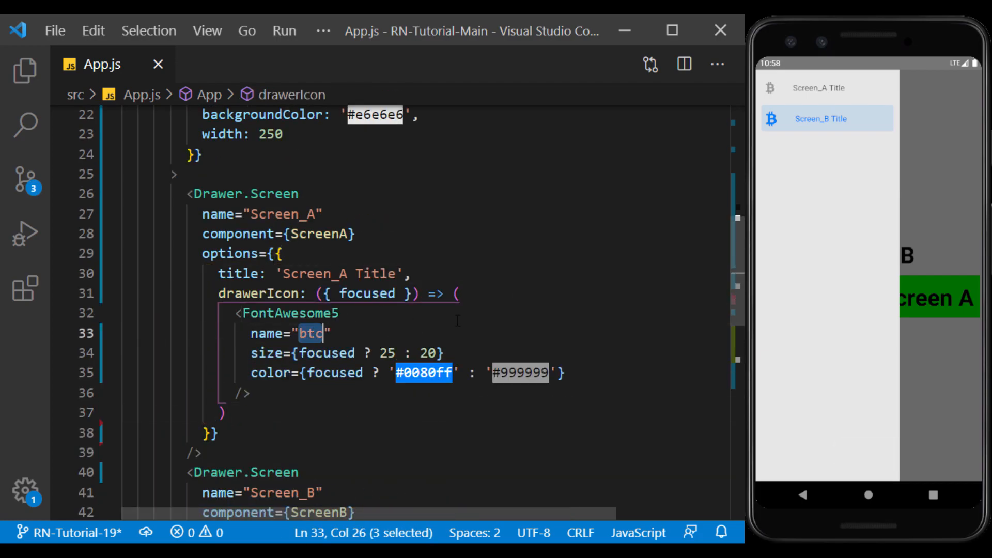
Step: Copy the drawerIcon into Screen_A's options with the icon name 'autoprefixer'
{"action": "type", "text": "autoprefixer"}
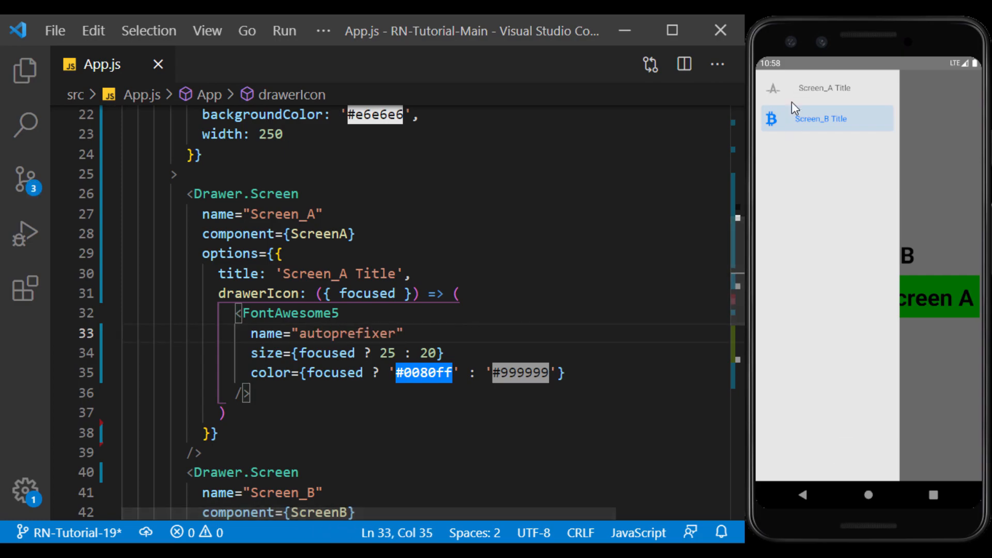
{"action": "left_click", "coordinate": [820, 118]}
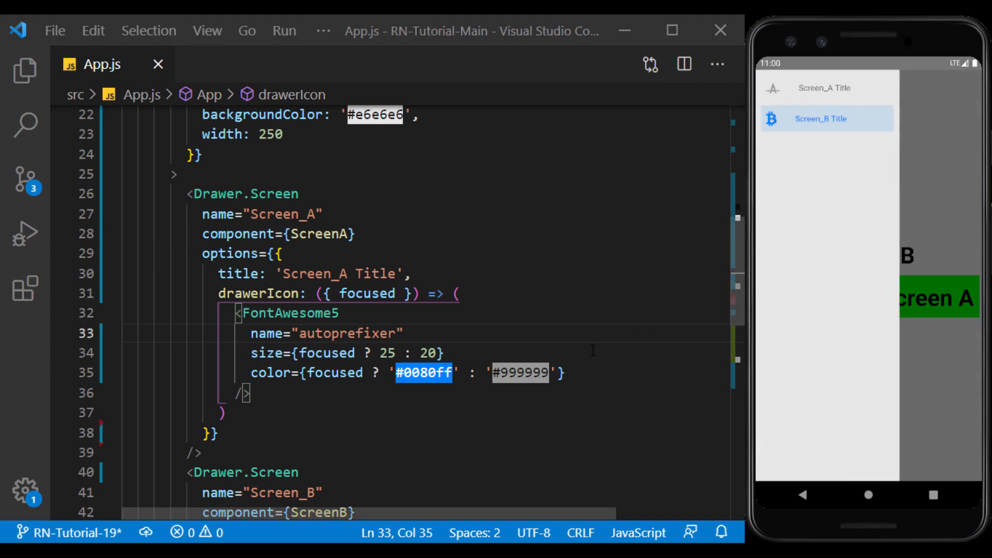
Step: Add screenOptions={{ headerShown: true }} to Drawer.Navigator after the drawer style block
{"action": "scroll", "scroll_direction": "up", "scroll_amount": 3}
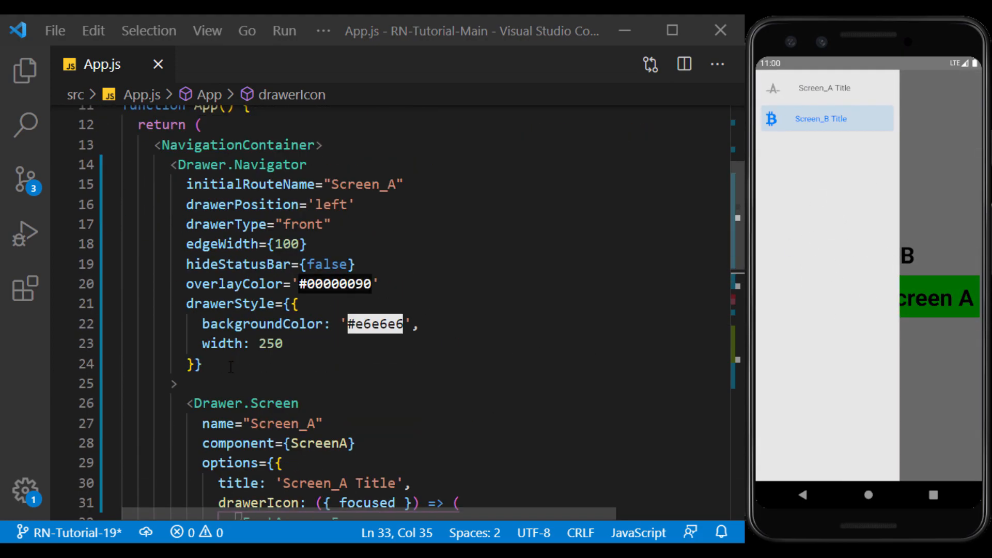
{"action": "left_click", "coordinate": [194, 364]}
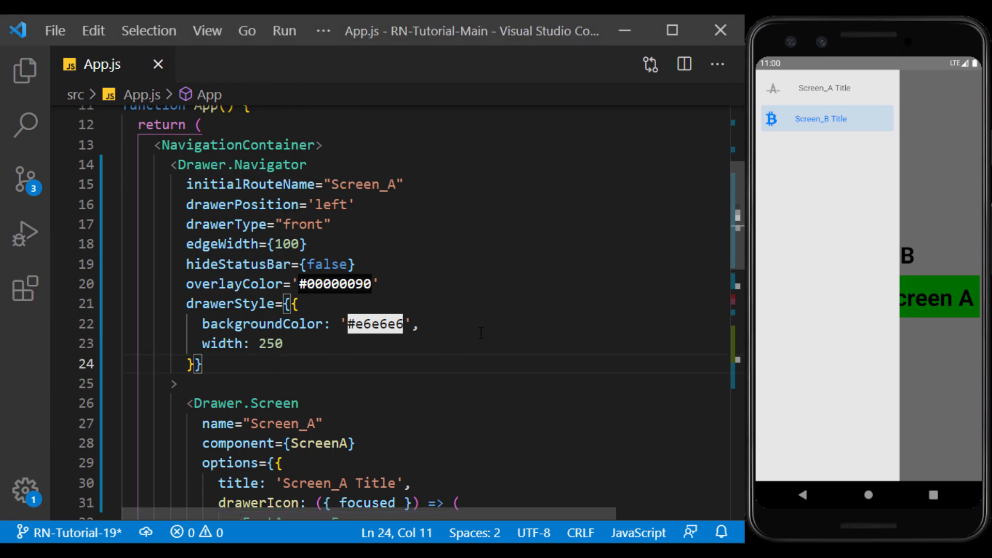
{"action": "type", "text": "screenOptions"}
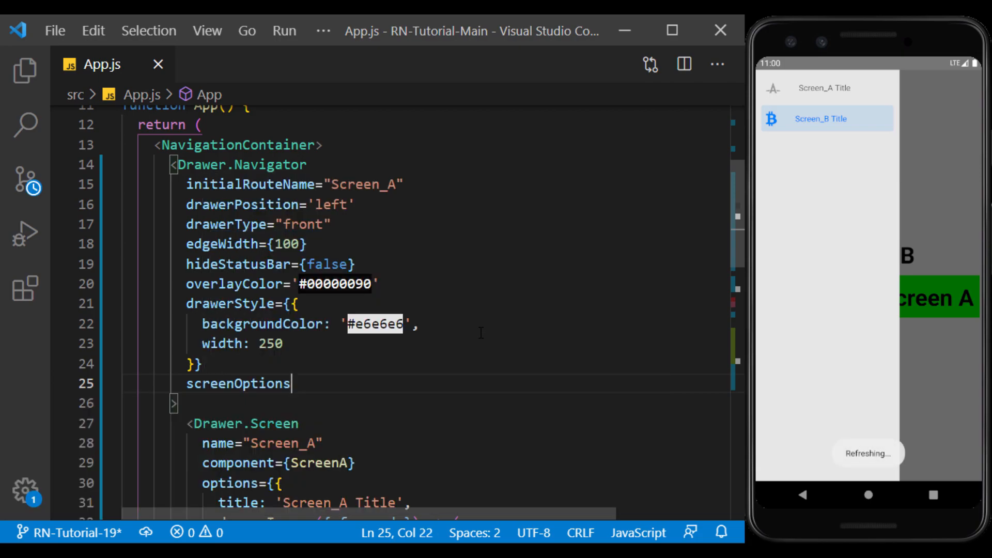
{"action": "type", "text": "={{"}
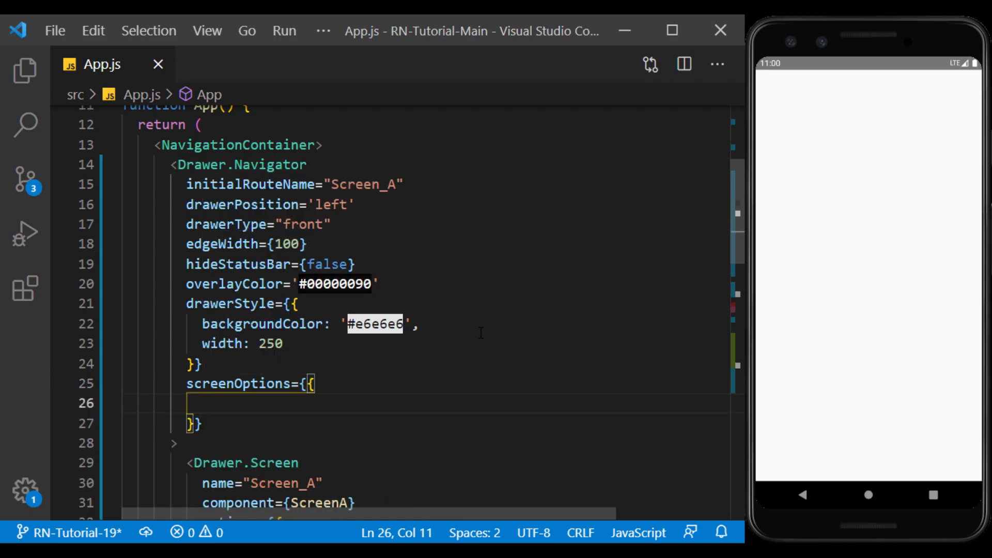
{"action": "type", "text": "headerShown"}
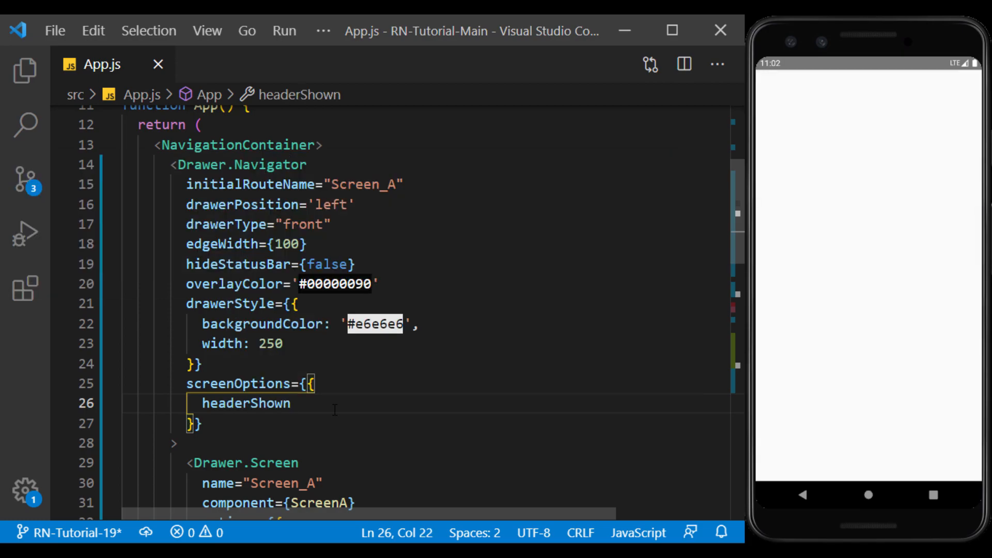
{"action": "type", "text": ":true,"}
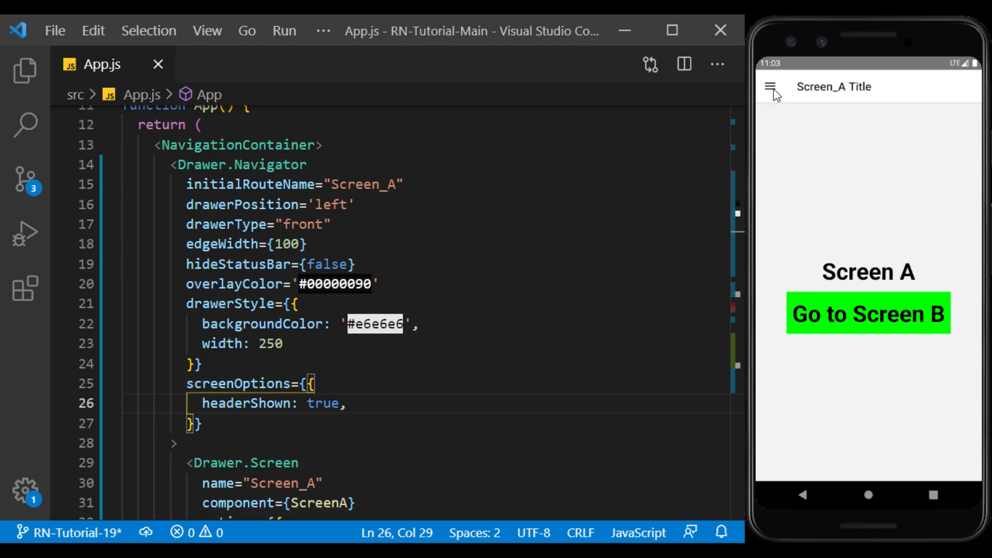
Step: Open the drawer from the new header and switch to Screen_B in the emulator
{"action": "left_click", "coordinate": [772, 87]}
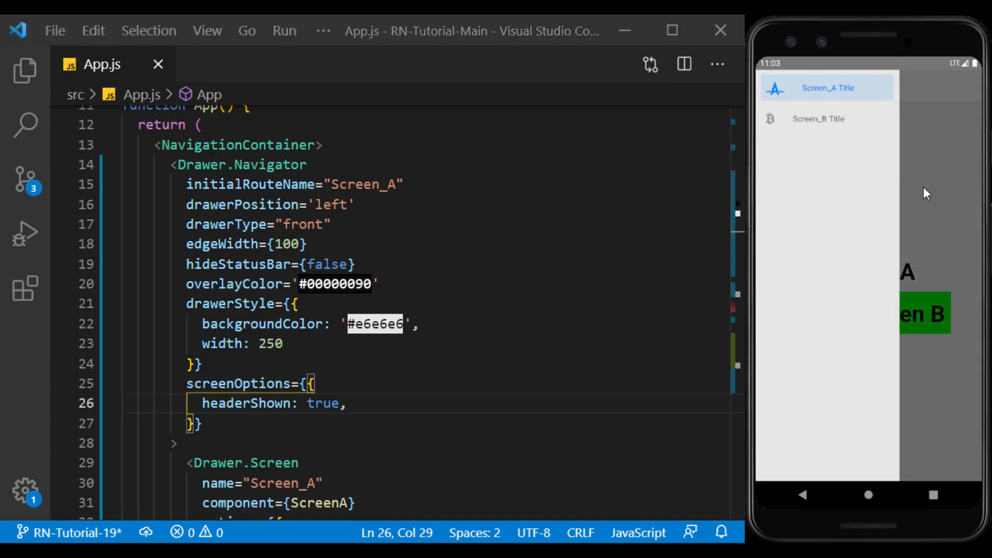
{"action": "mouse_move", "coordinate": [842, 236]}
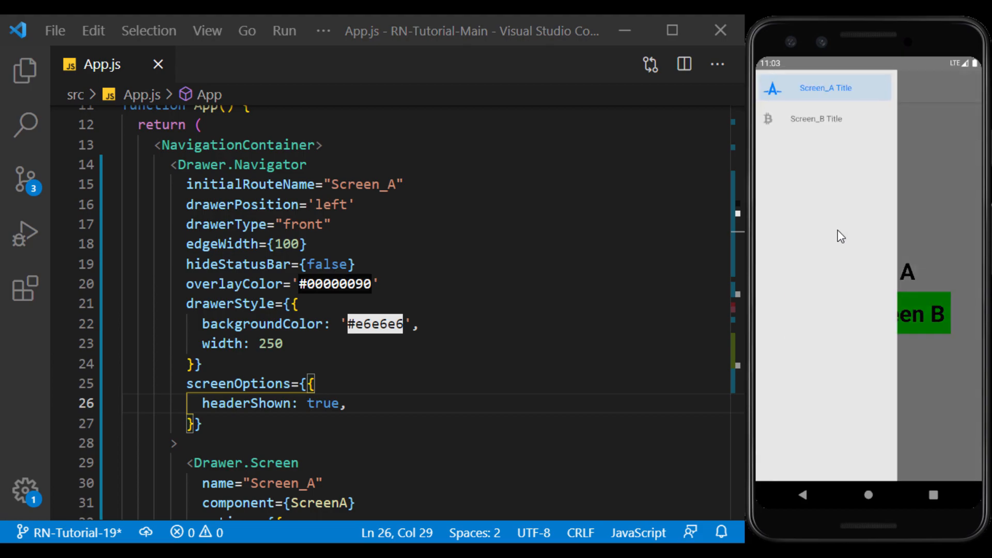
{"action": "left_click", "coordinate": [816, 118]}
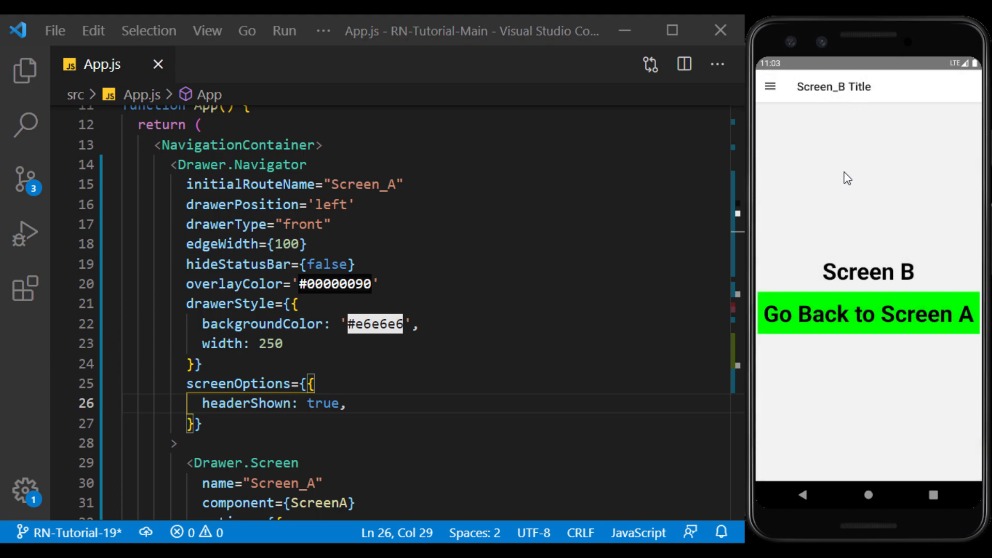
{"action": "left_click", "coordinate": [769, 86]}
{"action": "type", "text": "swipeEnabled:fa"}
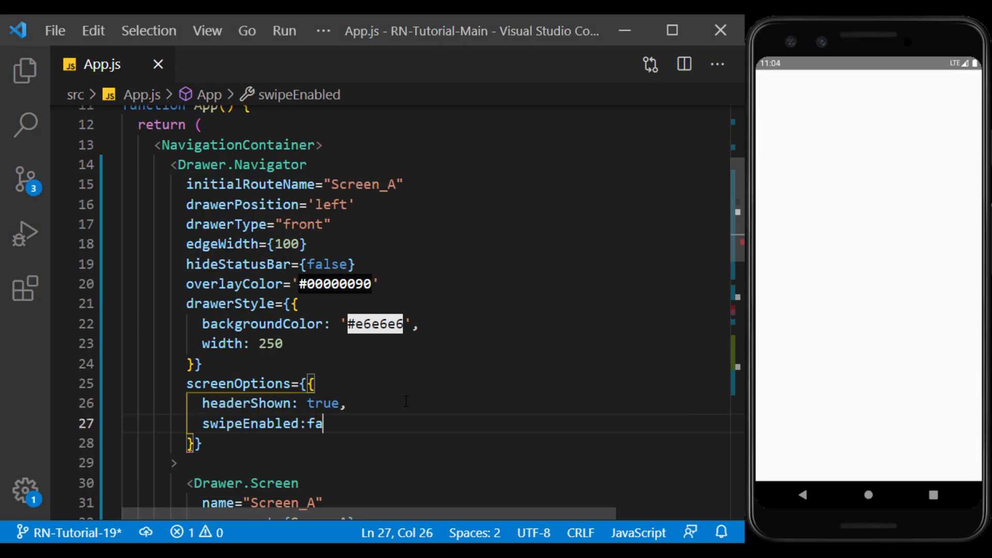
Step: Add swipeEnabled and gestureEnabled set to false, test the drawer, then change both to true
{"action": "type", "text": "lse,"}
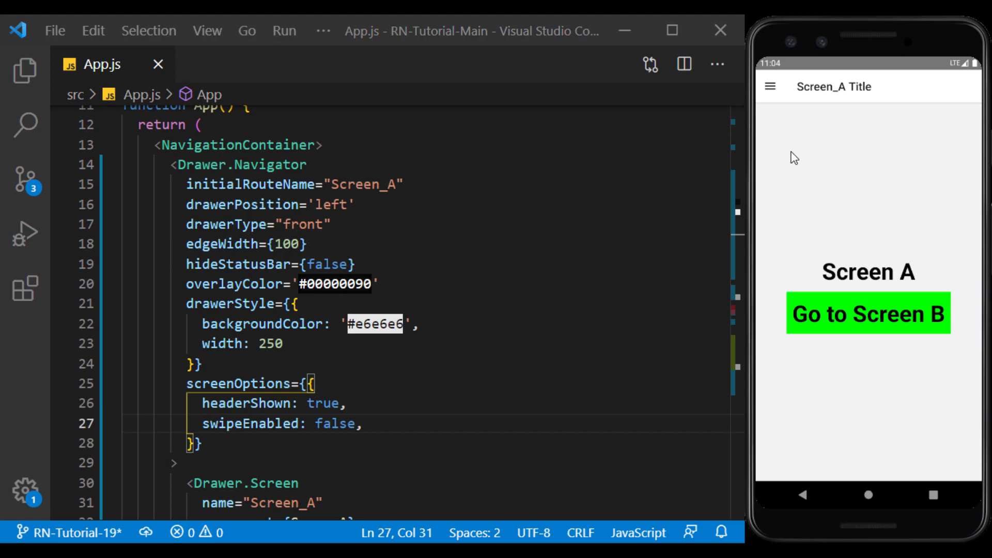
{"action": "left_click", "coordinate": [769, 87]}
{"action": "type", "text": "gestureEnabled:"}
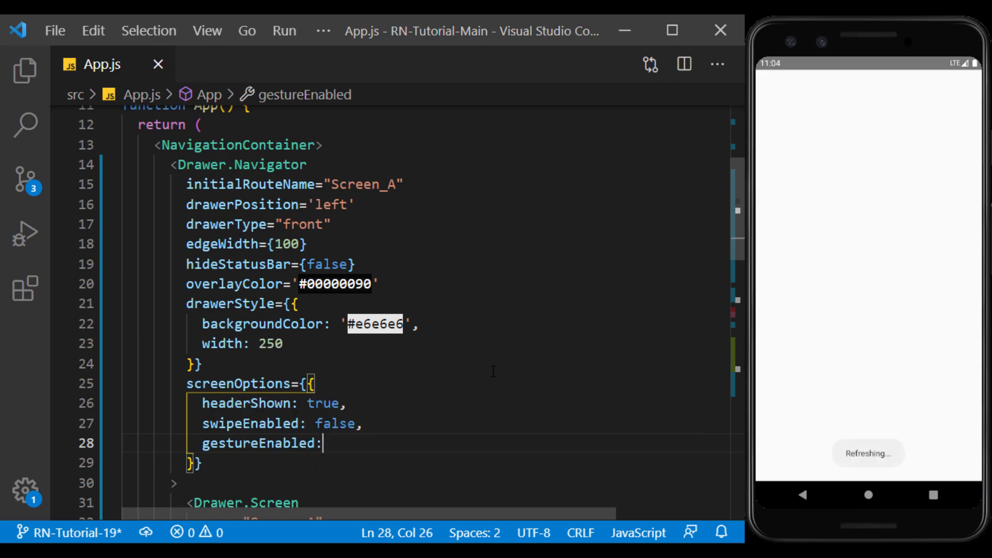
{"action": "type", "text": "false,"}
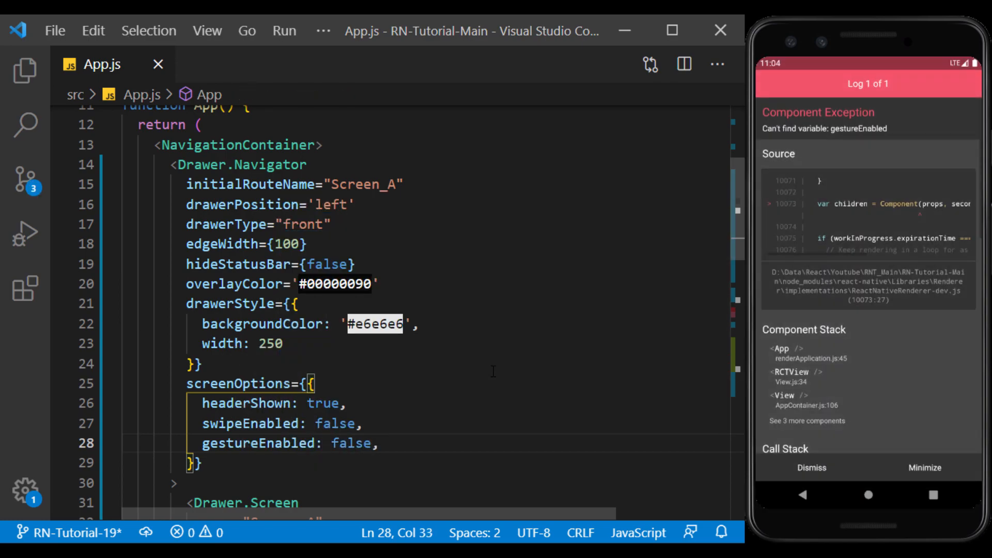
{"action": "left_click", "coordinate": [812, 467]}
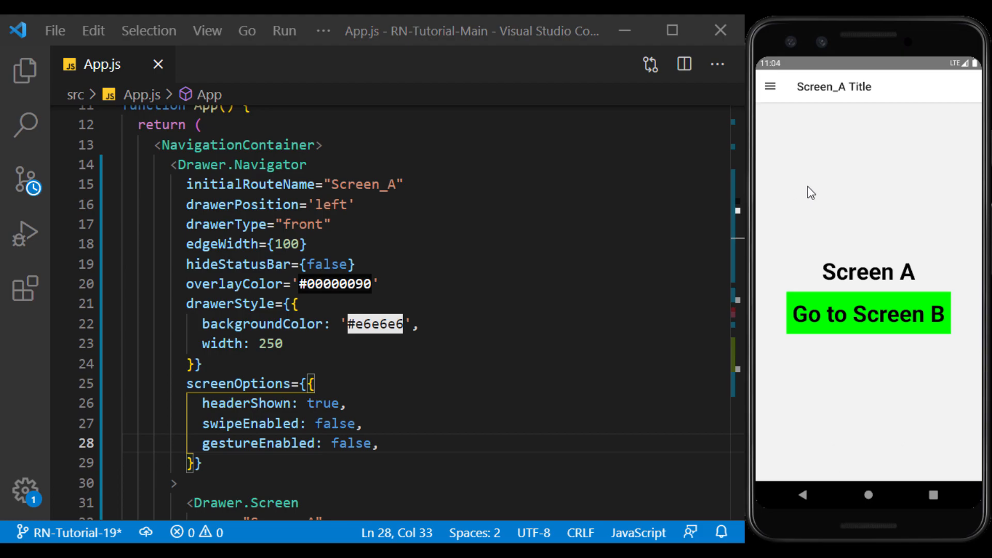
{"action": "left_click", "coordinate": [770, 86]}
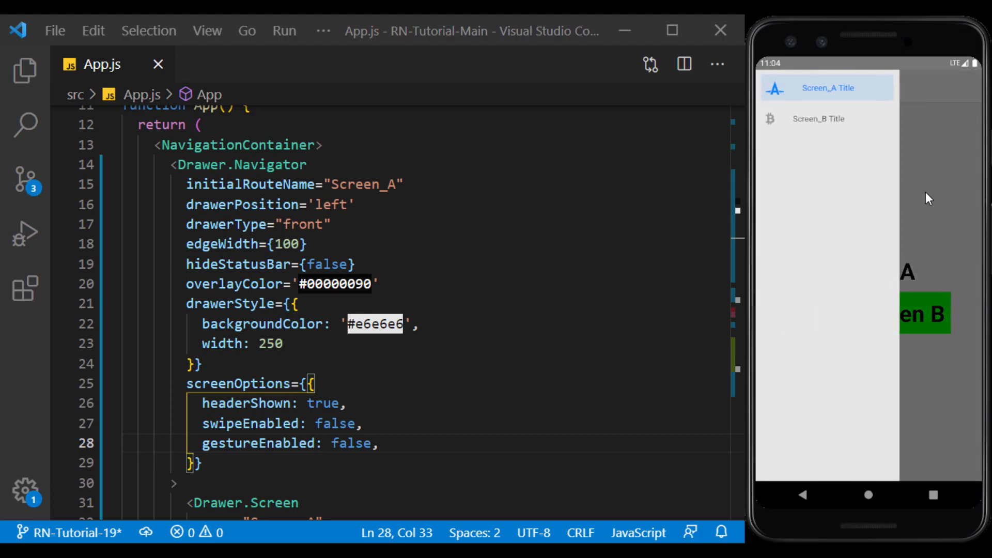
{"action": "mouse_move", "coordinate": [919, 265]}
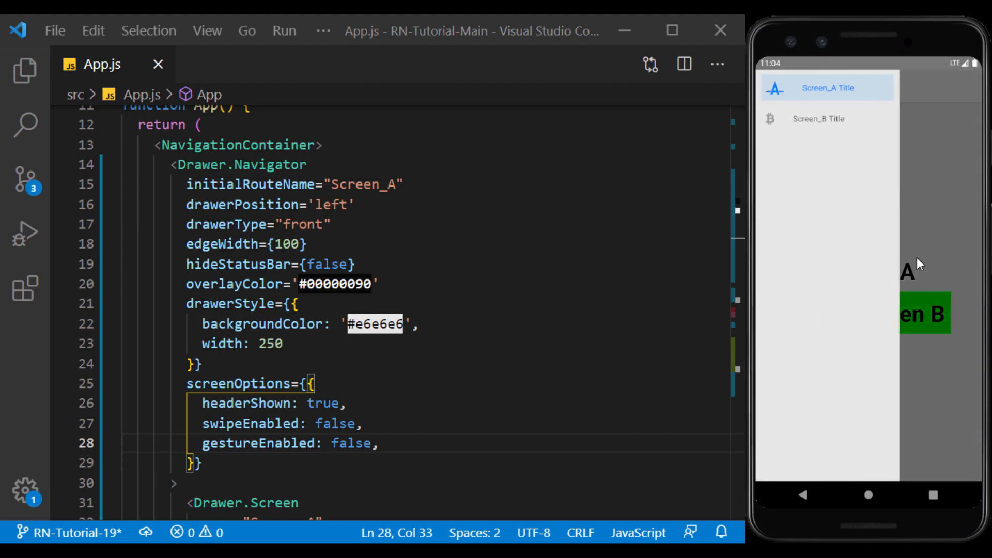
{"action": "type", "text": "tru"}
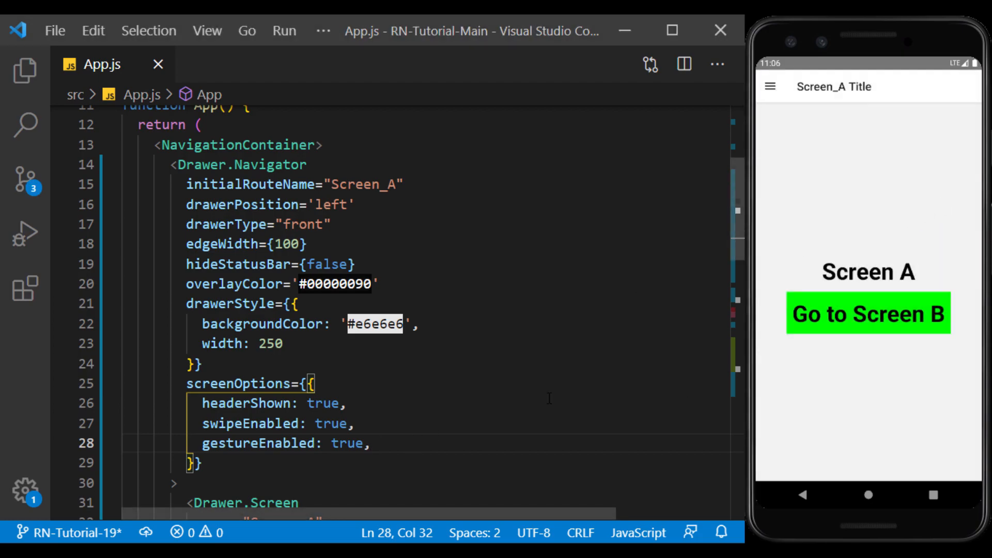
Step: Add headerTitleAlign: 'center' and check the centered titles on Screen B and Screen A
{"action": "key", "text": "enter"}
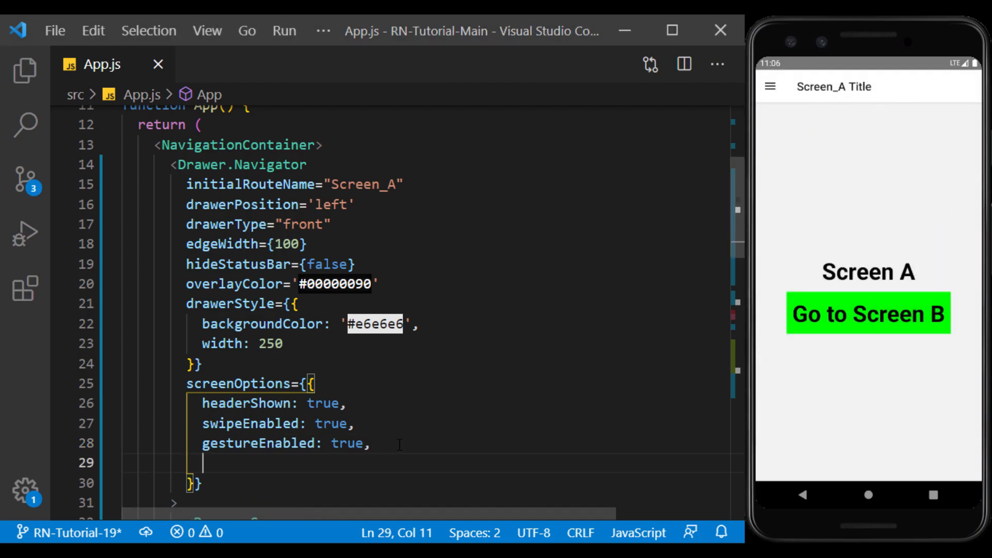
{"action": "type", "text": "headerTitleAlign: 'center',"}
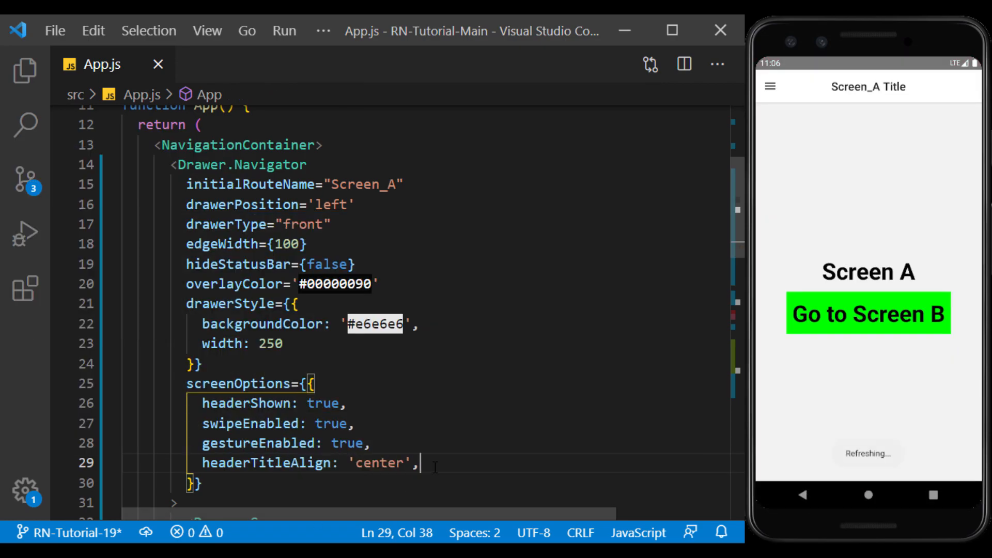
{"action": "left_click", "coordinate": [867, 312]}
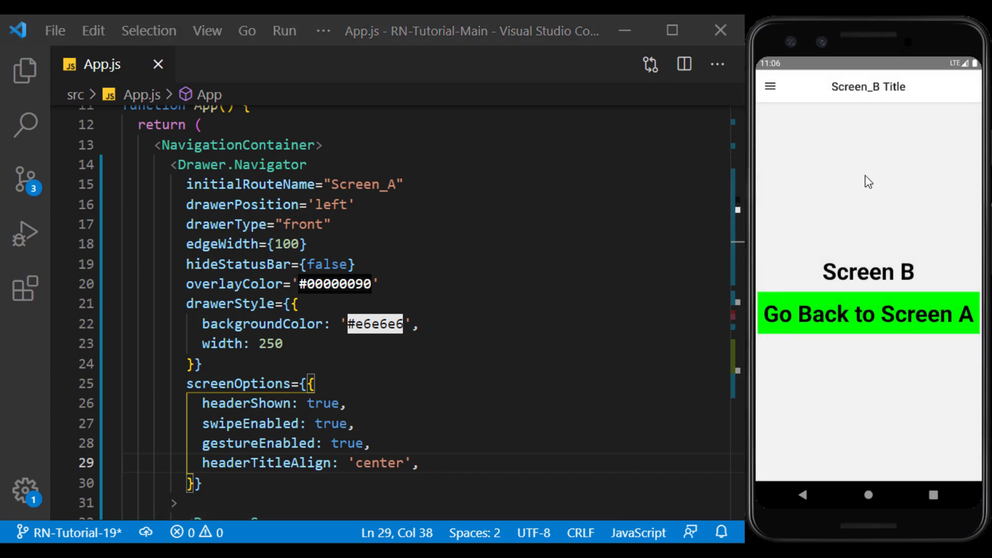
{"action": "left_click", "coordinate": [868, 313]}
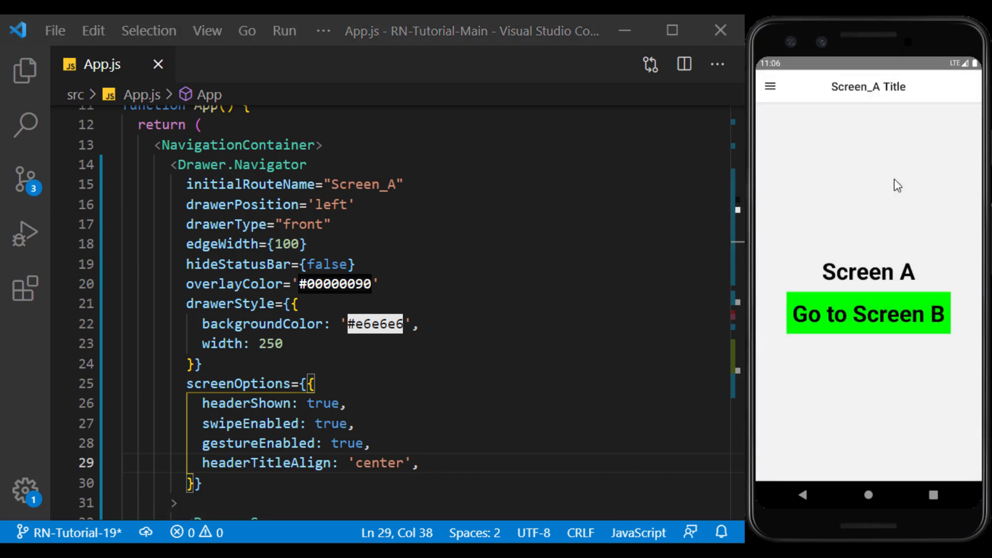
{"action": "scroll", "scroll_direction": "down", "scroll_amount": 3}
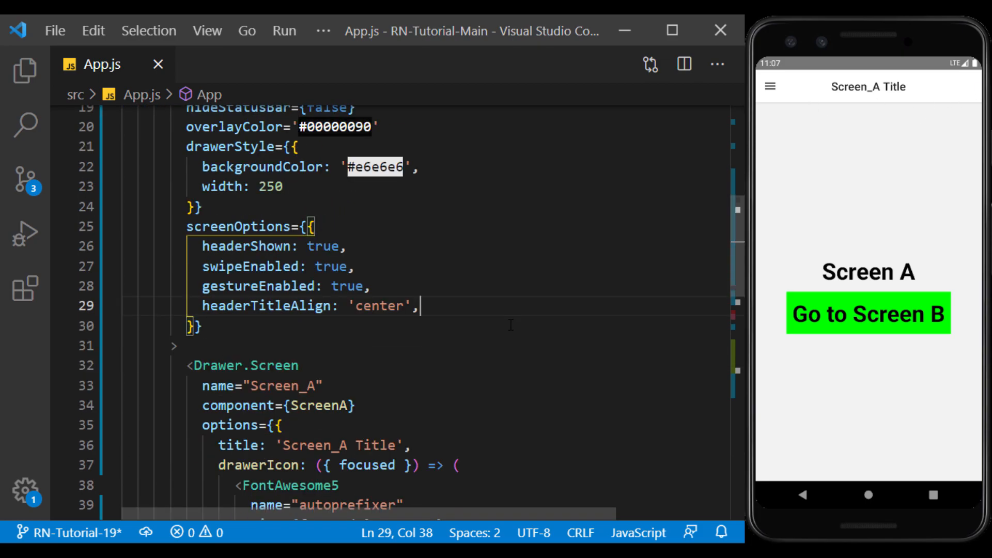
Step: Add headerStyle backgroundColor '#0080ff' and headerTintColor '#ffffff' to screenOptions
{"action": "type", "text": "headers"}
{"action": "type", "text": "backgroundColor:'#"}
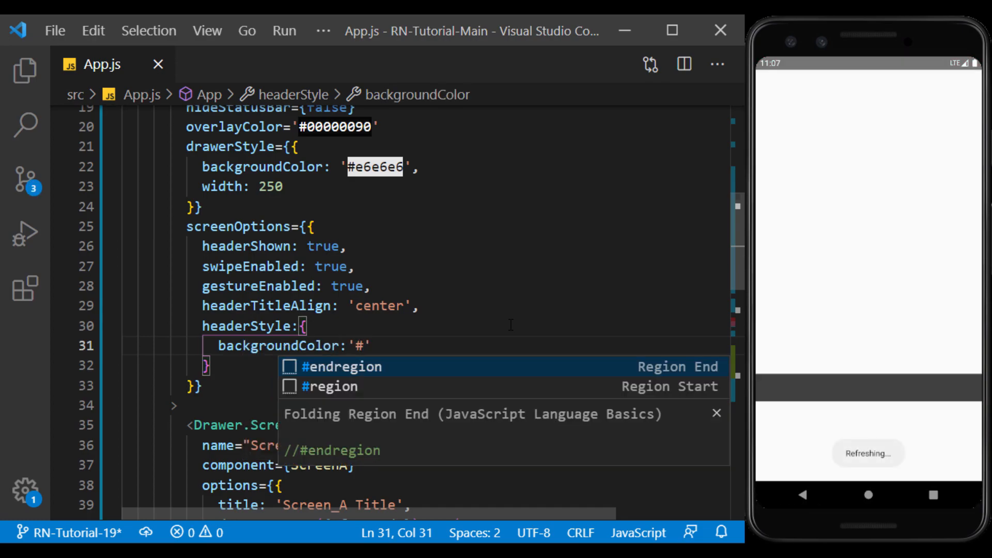
{"action": "type", "text": "0080ff"}
{"action": "left_click", "coordinate": [425, 366]}
{"action": "type", "text": ","}
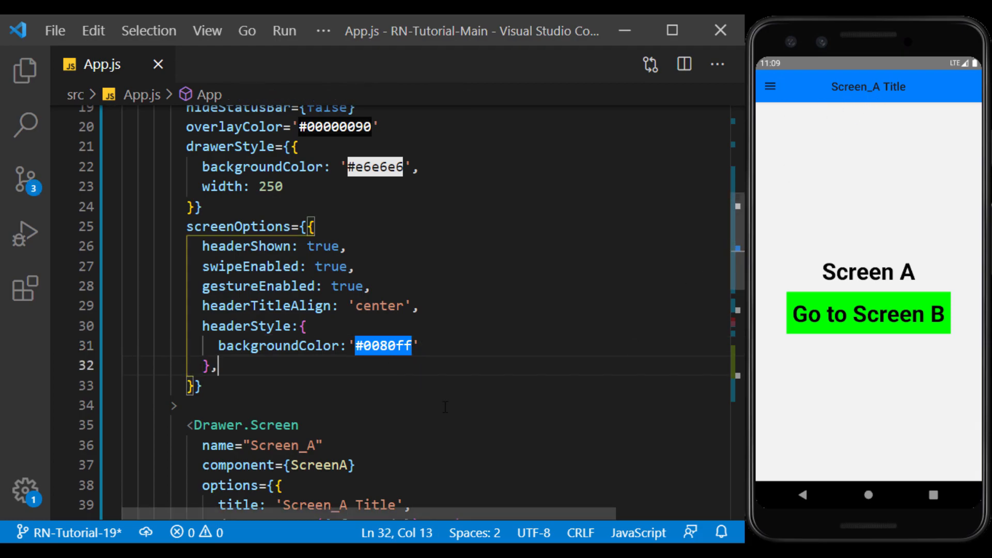
{"action": "type", "text": "headerTintColor"}
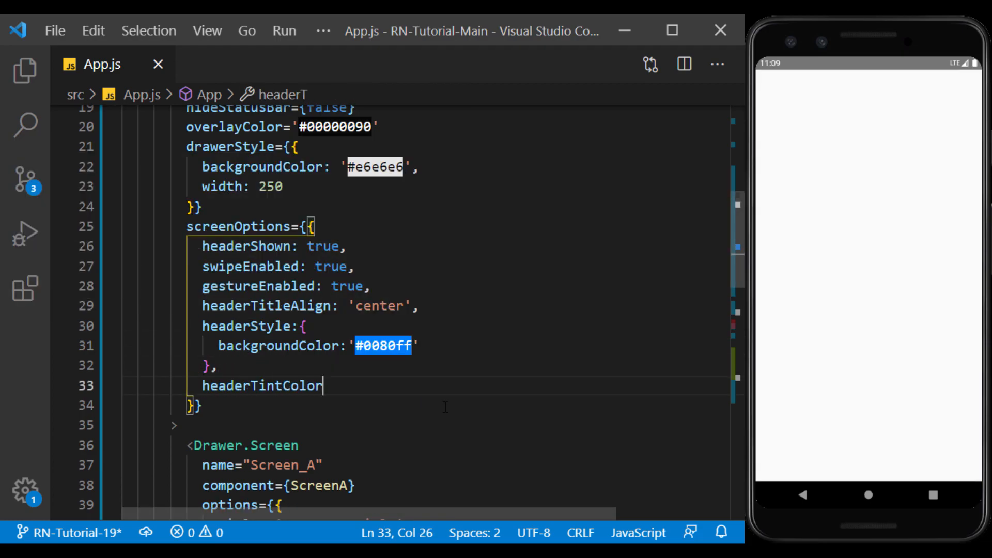
{"action": "type", "text": ":'#ffffff'"}
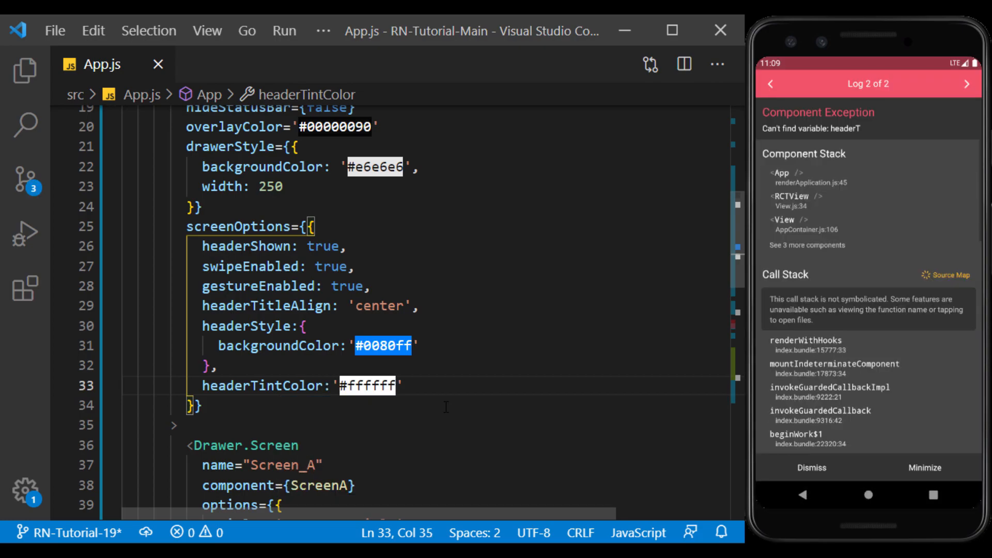
{"action": "type", "text": ","}
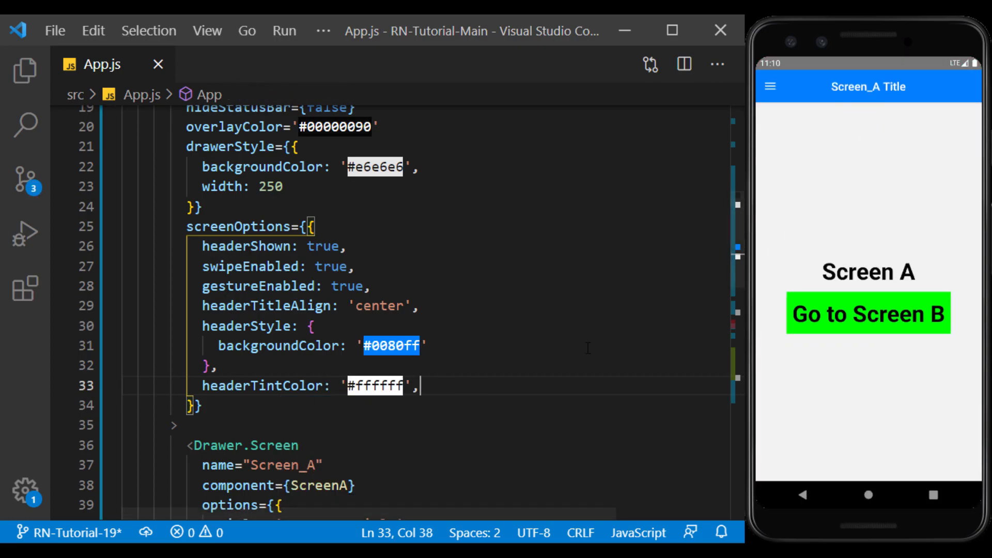
{"action": "type", "text": "headerTitleStyle:{"}
{"action": "type", "text": "fontSize:25"}
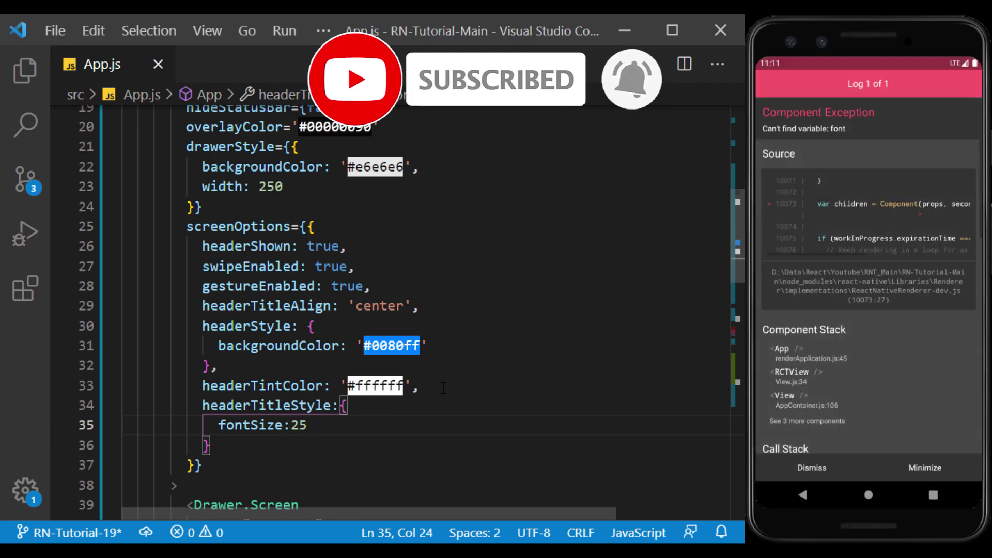
Step: Set headerTitleStyle to fontSize 25 and fontWeight 'bold', then open and close the emulator drawer
{"action": "type", "text": ","}
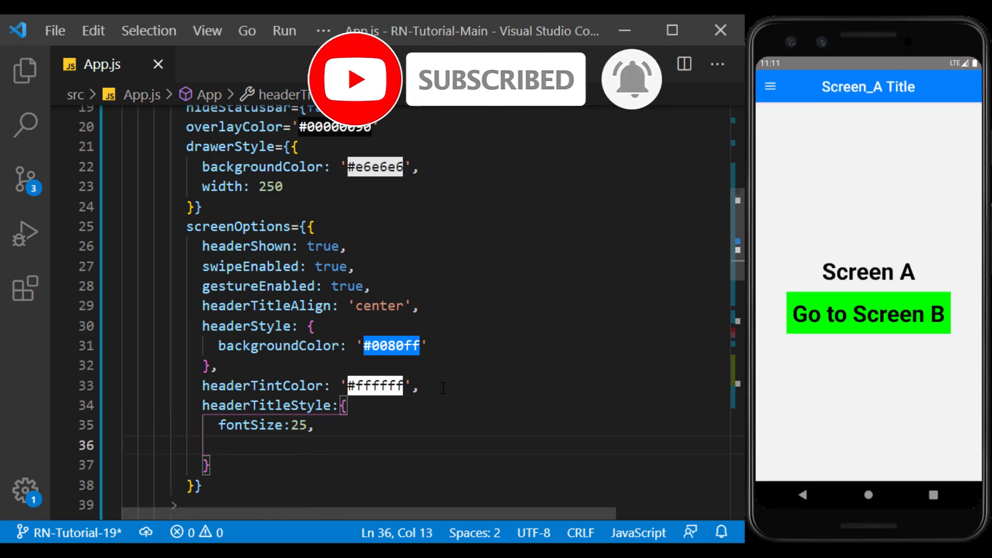
{"action": "type", "text": "fontWeight:"}
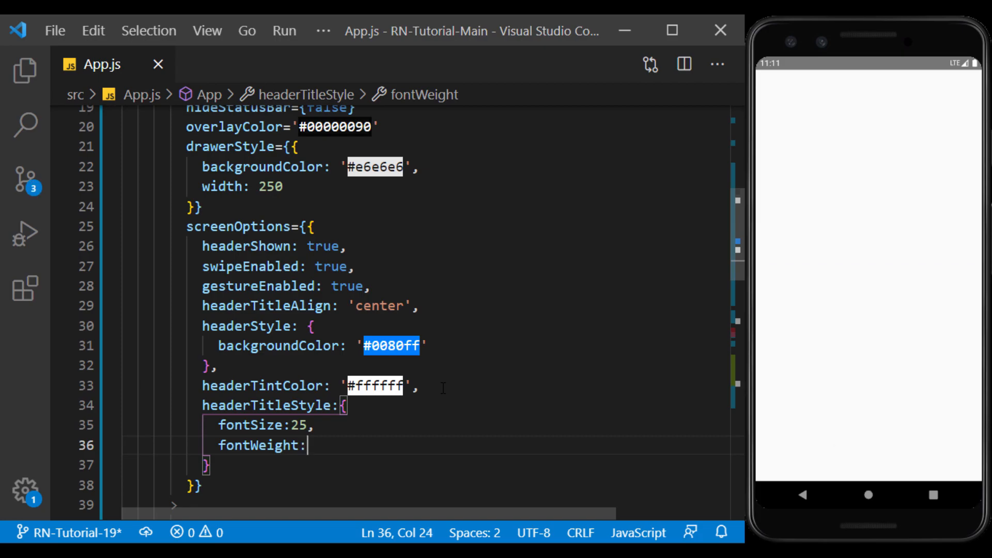
{"action": "type", "text": "'bold'"}
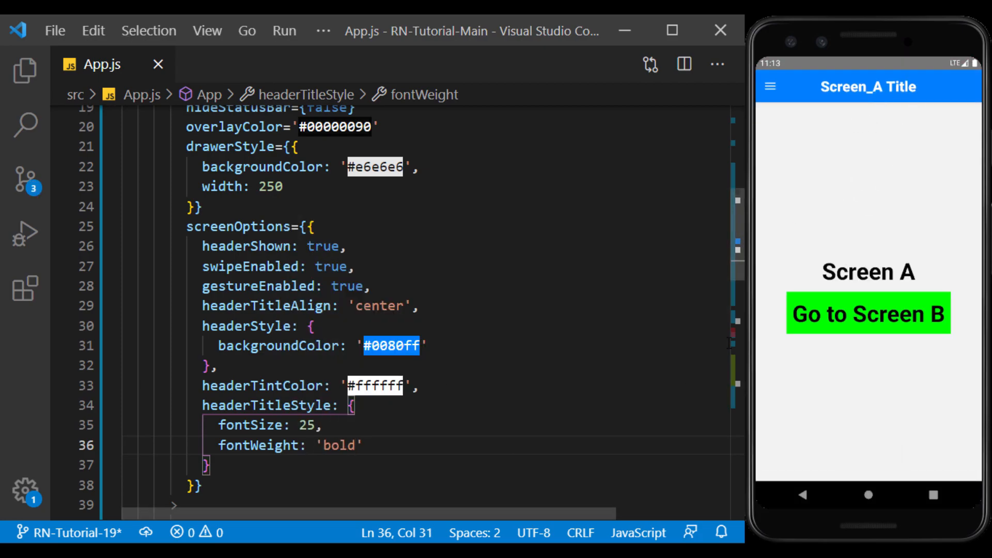
{"action": "left_click", "coordinate": [769, 87]}
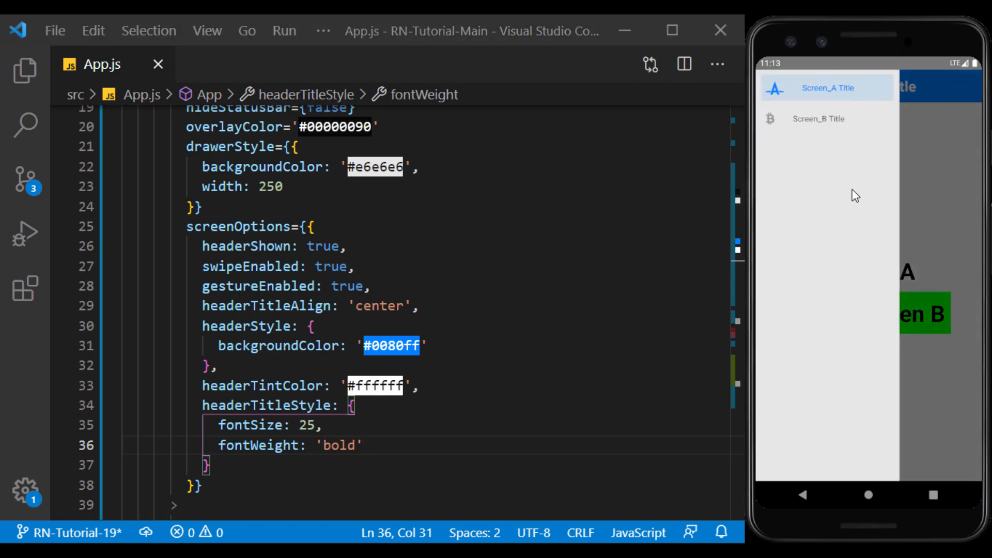
{"action": "left_click", "coordinate": [848, 203]}
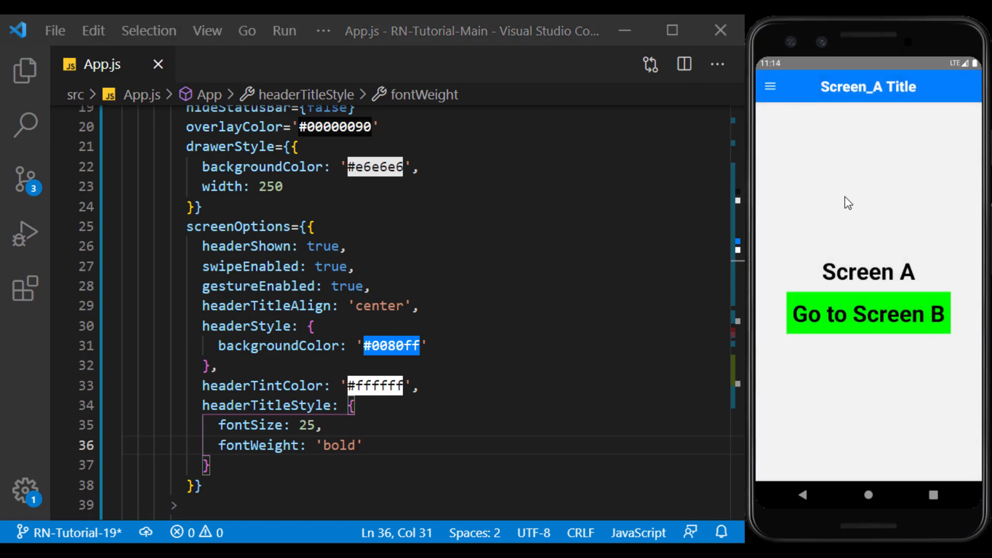
{"action": "mouse_move", "coordinate": [884, 355]}
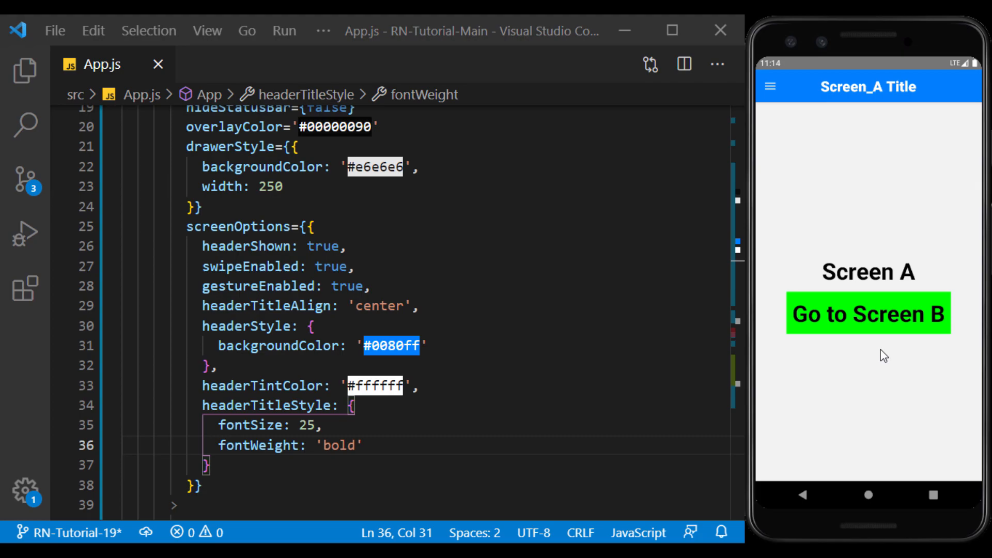
{"action": "mouse_move", "coordinate": [26, 73]}
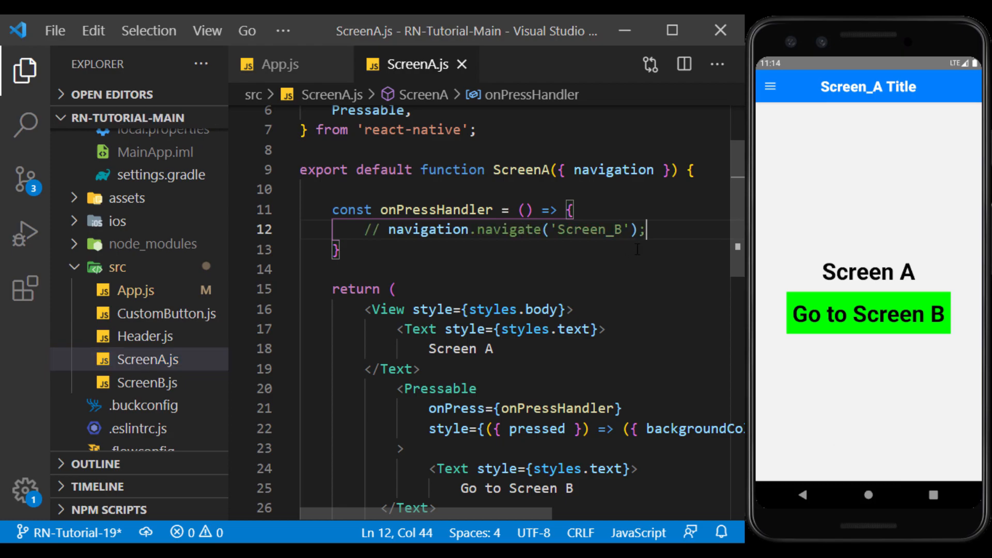
Step: In ScreenA.js, label the button 'Toggle Drawer' and call navigation.openDrawer() in onPressHandler
{"action": "scroll", "scroll_direction": "down", "scroll_amount": 3}
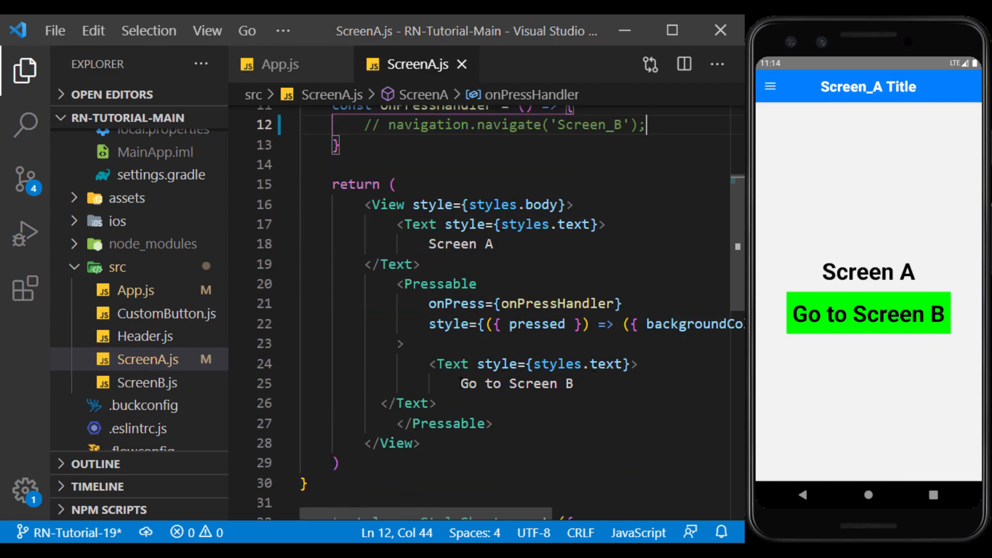
{"action": "type", "text": "Togg"}
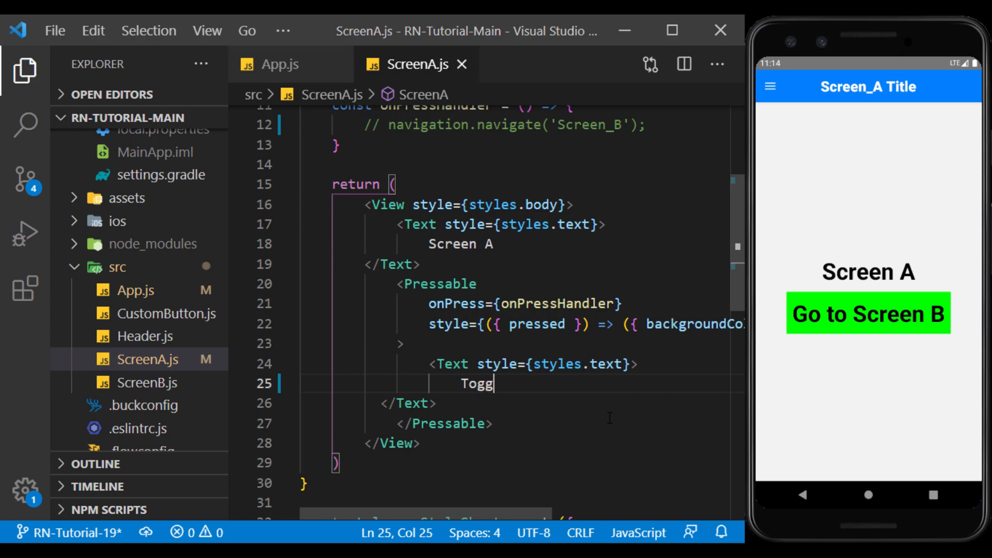
{"action": "type", "text": "le Drawer"}
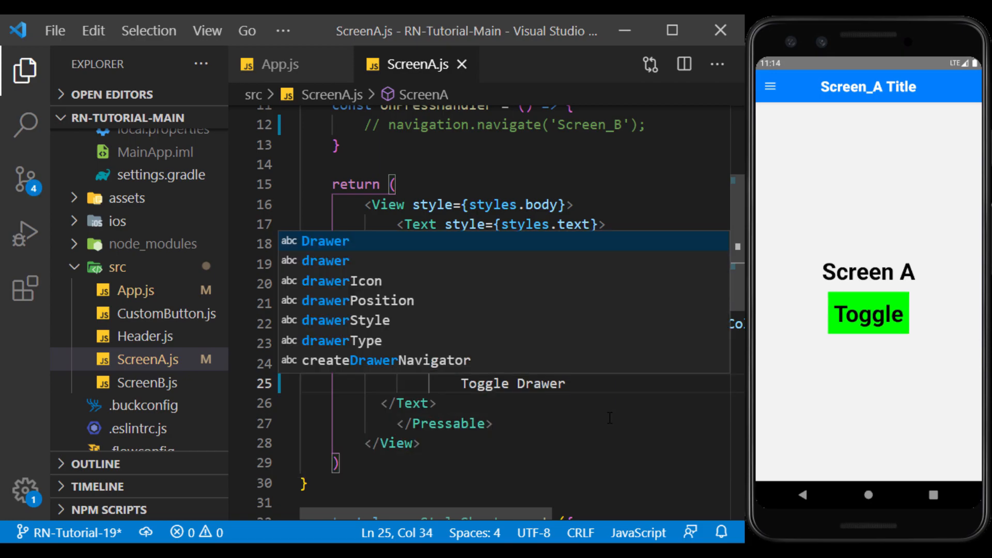
{"action": "key", "text": "Escape"}
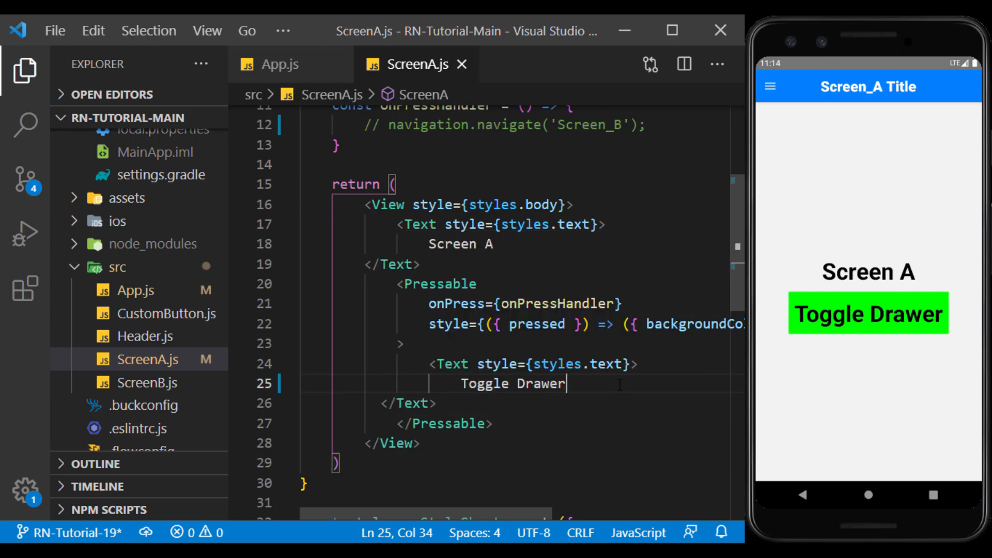
{"action": "type", "text": "navigation.openDrawe"}
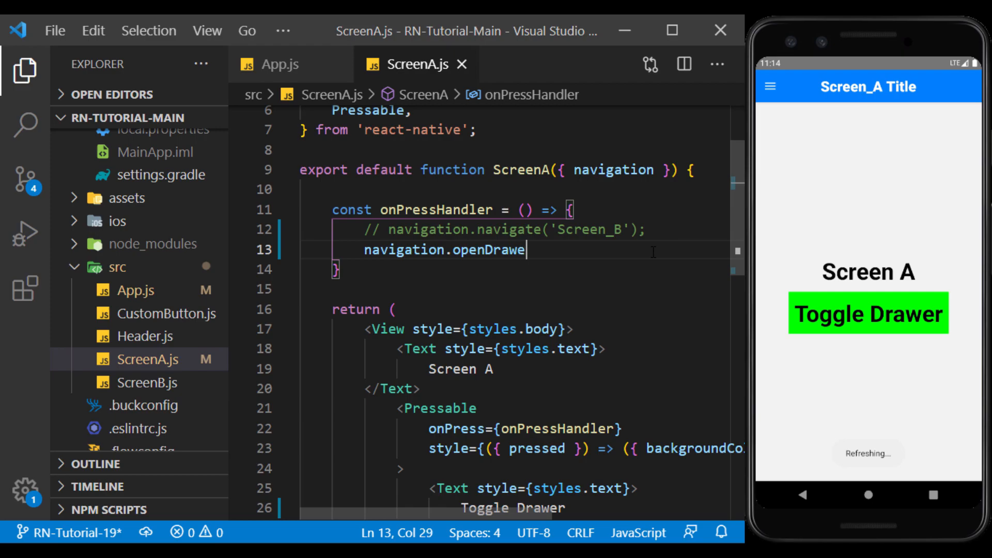
{"action": "type", "text": "r();"}
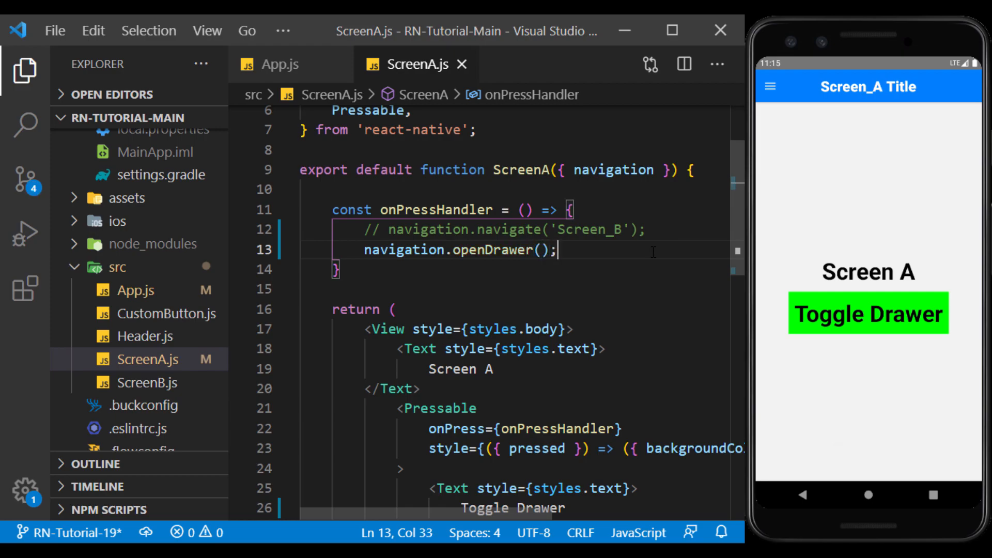
{"action": "left_click", "coordinate": [868, 313]}
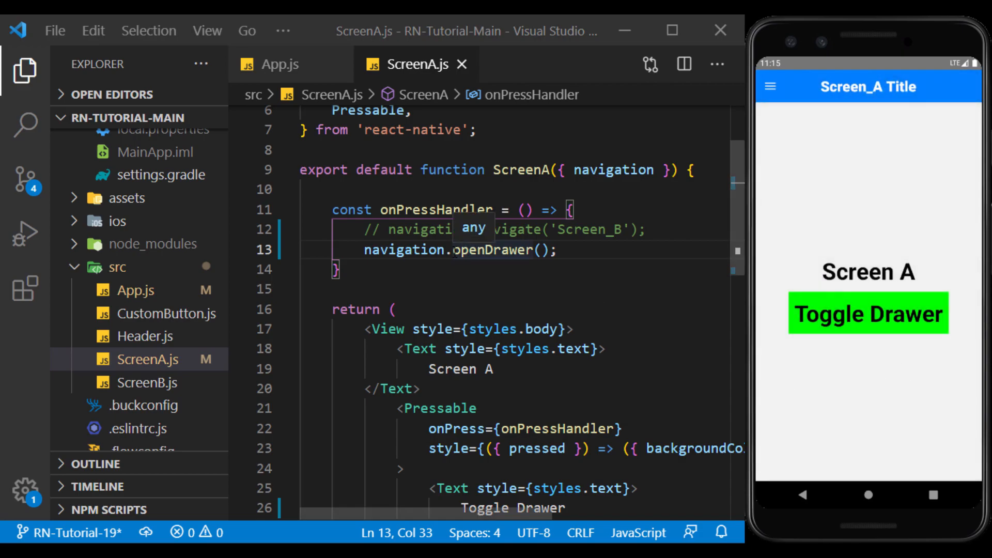
Step: Replace openDrawer with toggleDrawer, then test the button and Screen_B navigation in the emulator
{"action": "double_click", "coordinate": [464, 249]}
{"action": "type", "text": "toggl"}
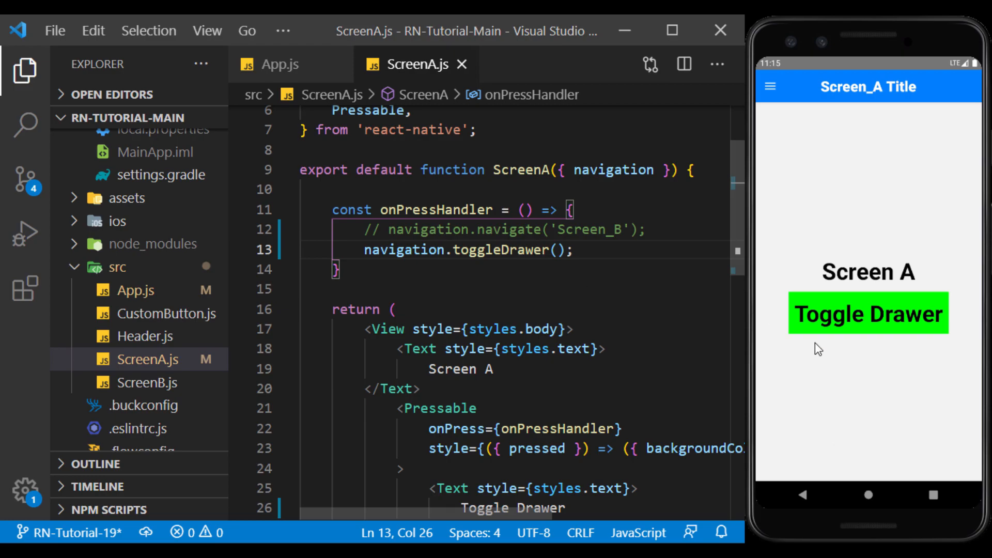
{"action": "left_click", "coordinate": [868, 314]}
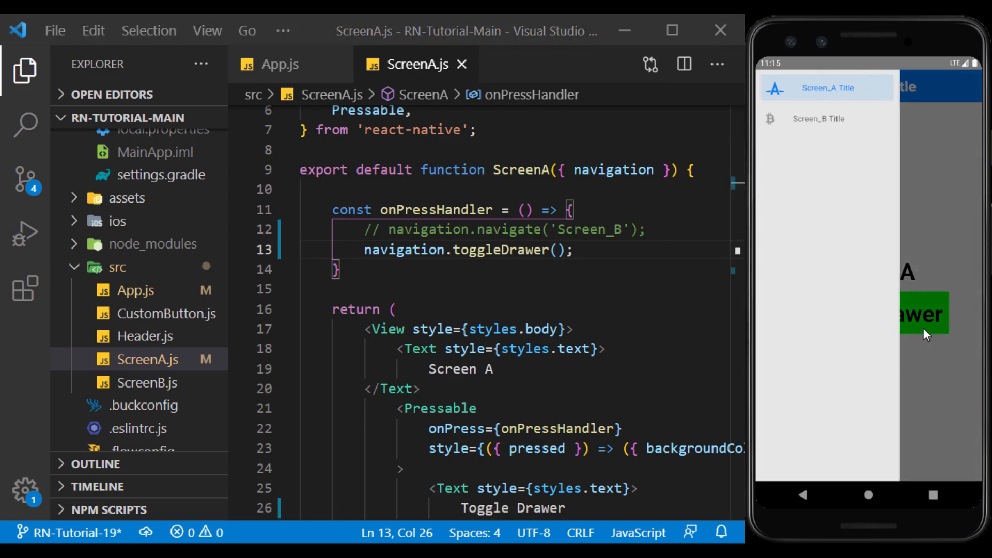
{"action": "left_click", "coordinate": [924, 314]}
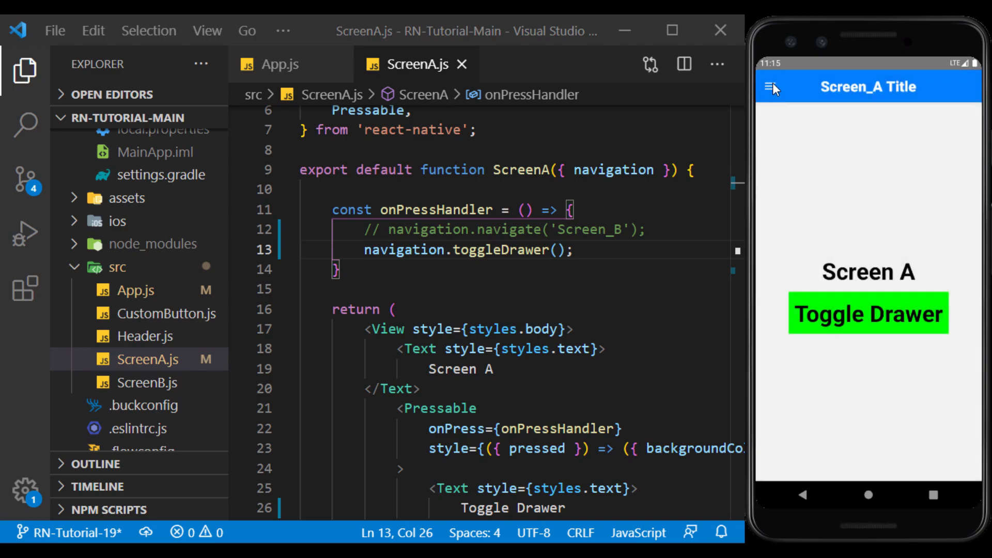
{"action": "left_click", "coordinate": [772, 86]}
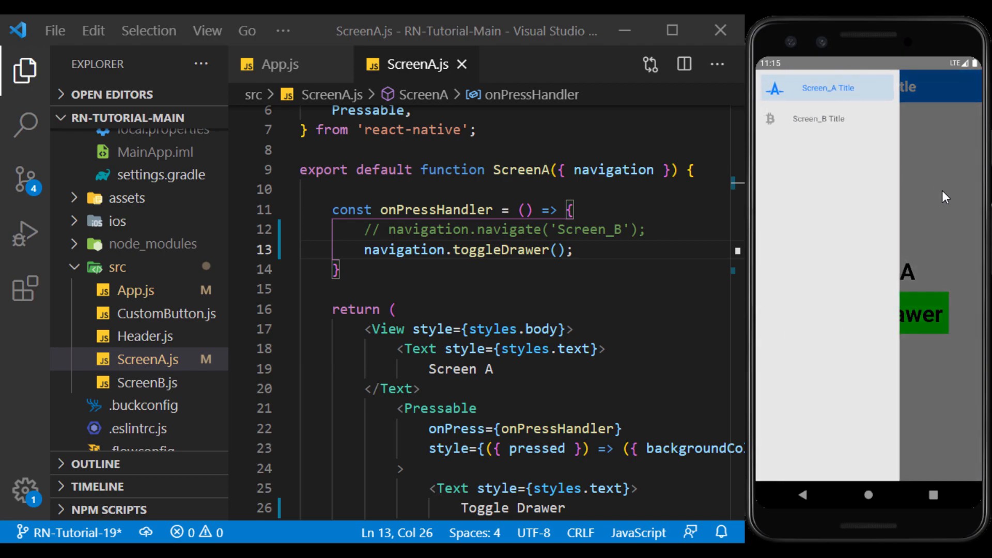
{"action": "left_click", "coordinate": [818, 118]}
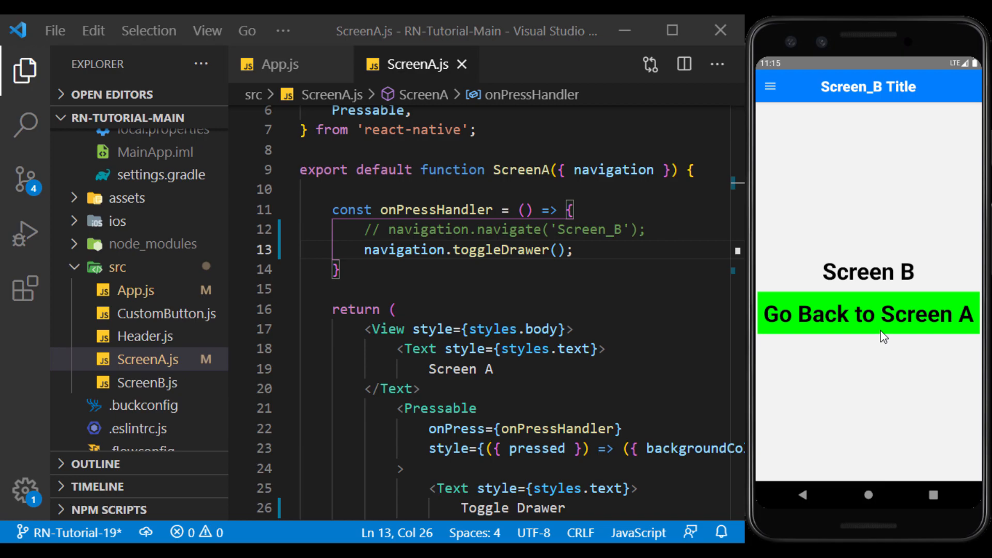
{"action": "left_click", "coordinate": [868, 314]}
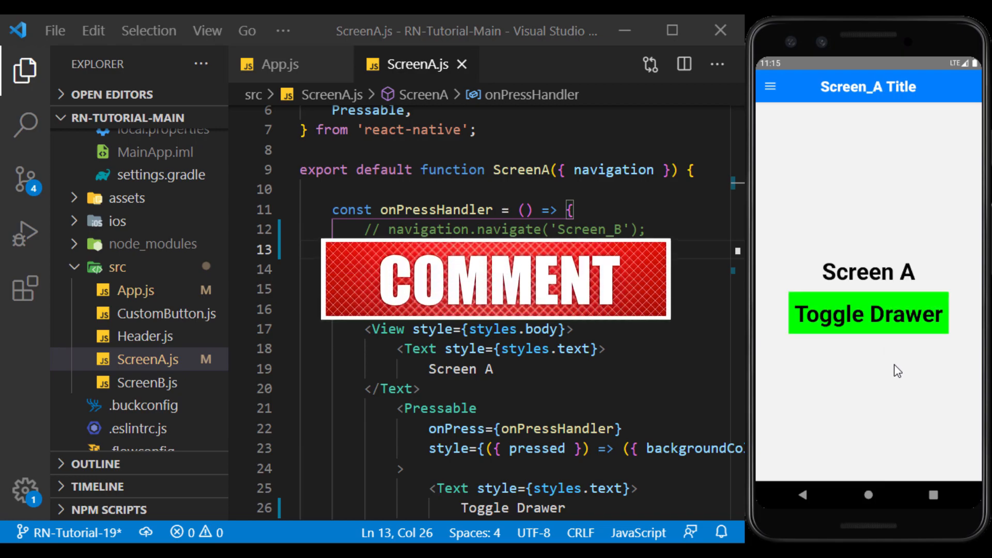